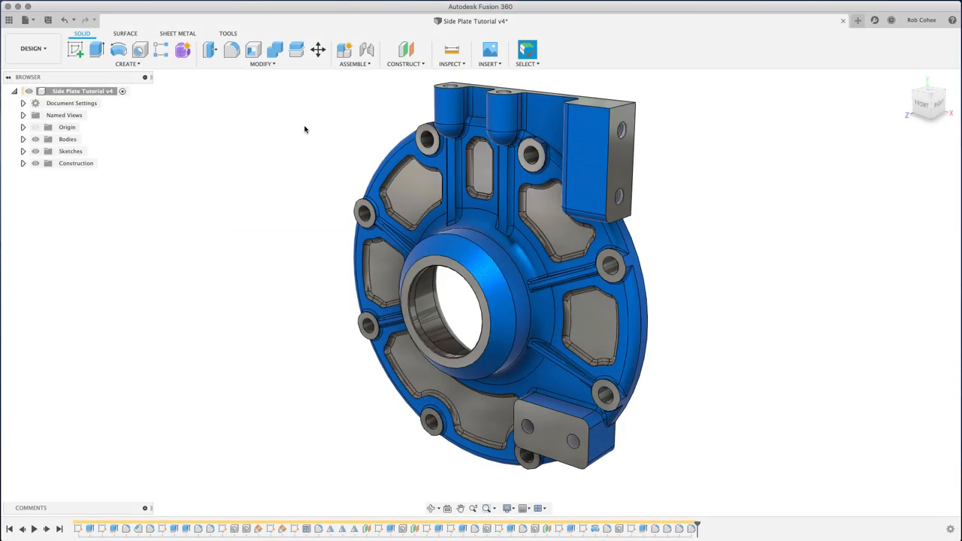
mouse_move(928, 102)
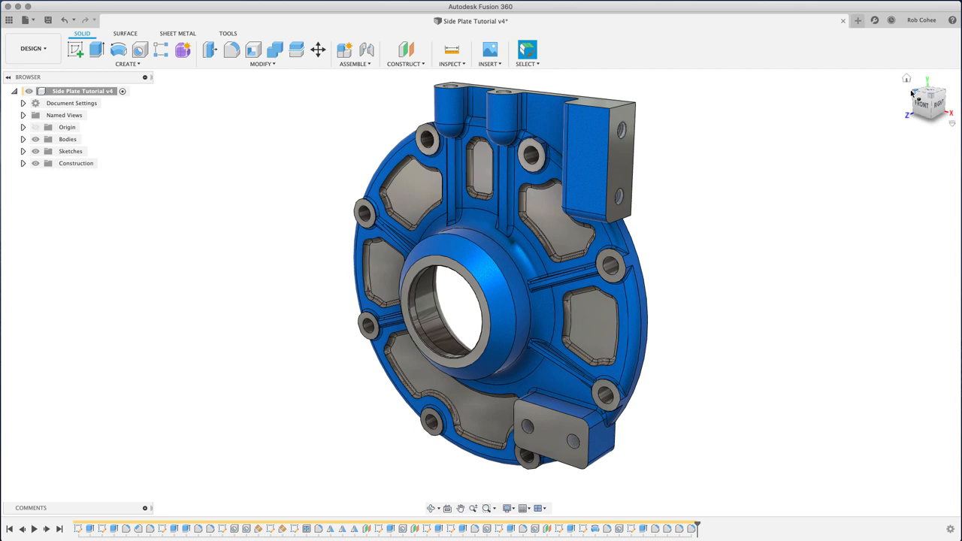
Start a new empty design and sketch a circle centred on the origin on the front plane
click(928, 101)
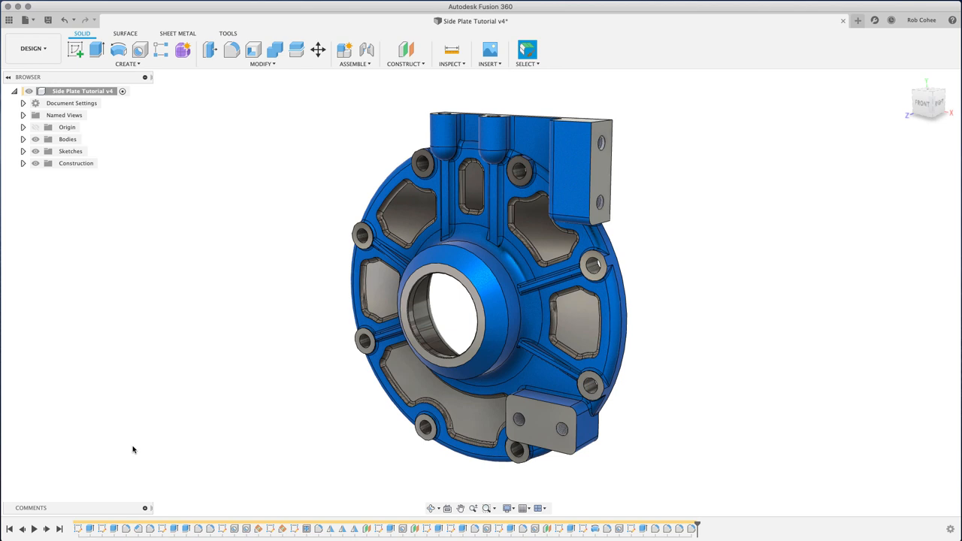
mouse_move(757, 36)
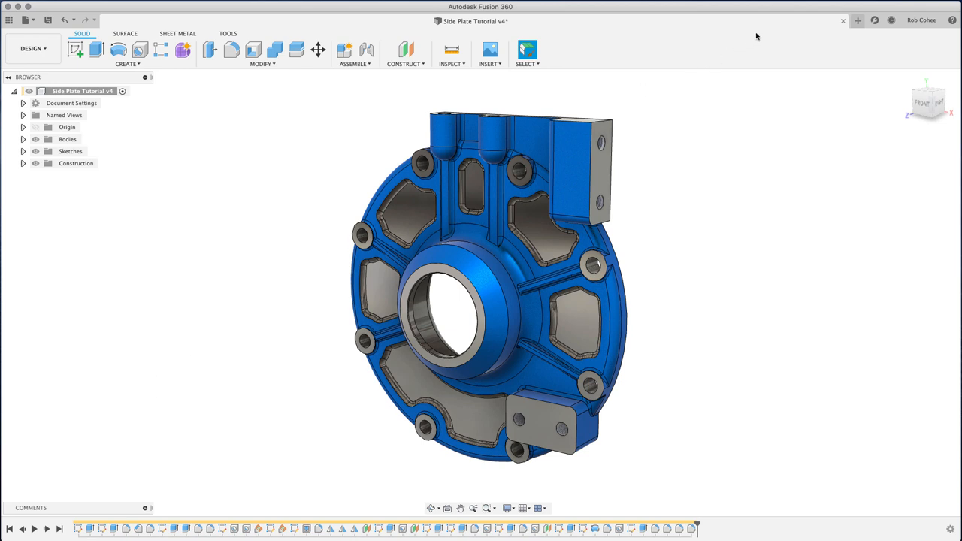
mouse_move(857, 20)
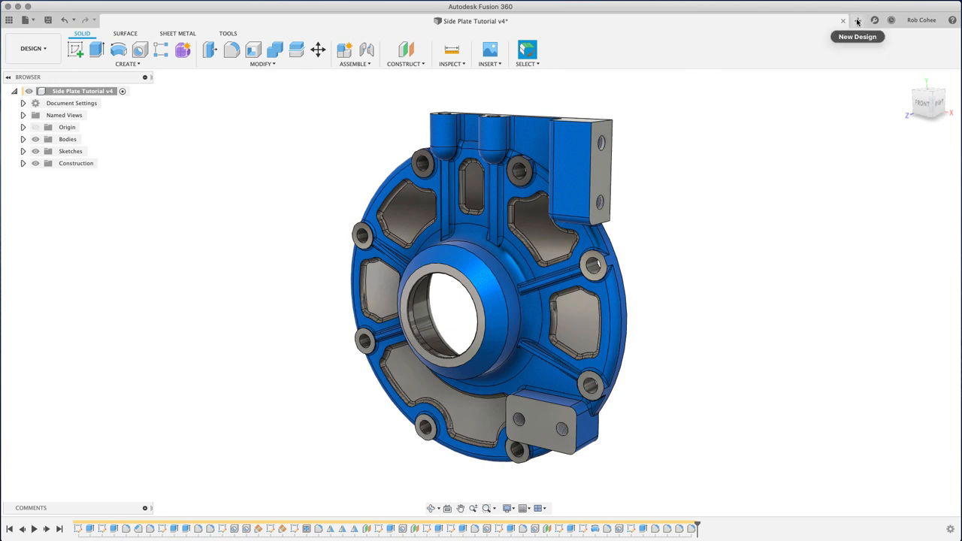
click(858, 20)
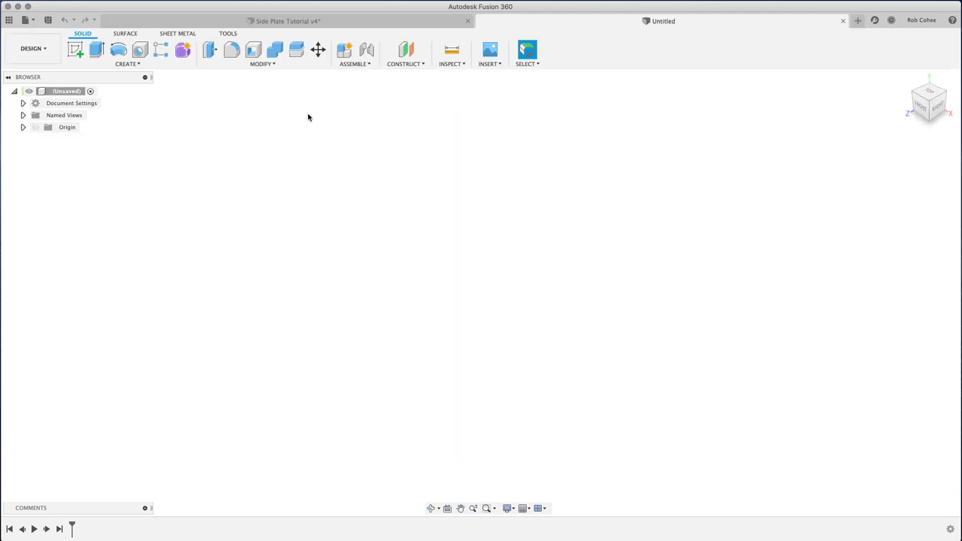
click(75, 49)
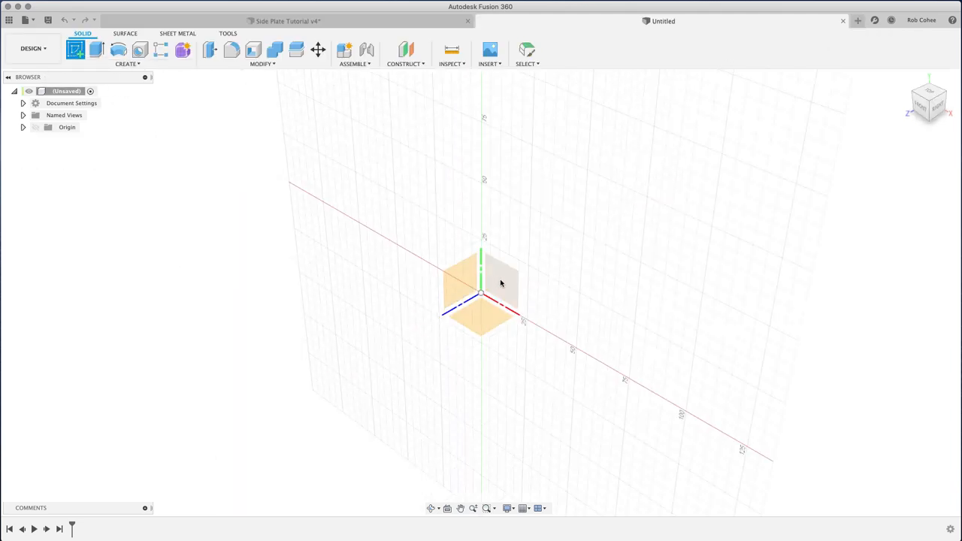
click(76, 50)
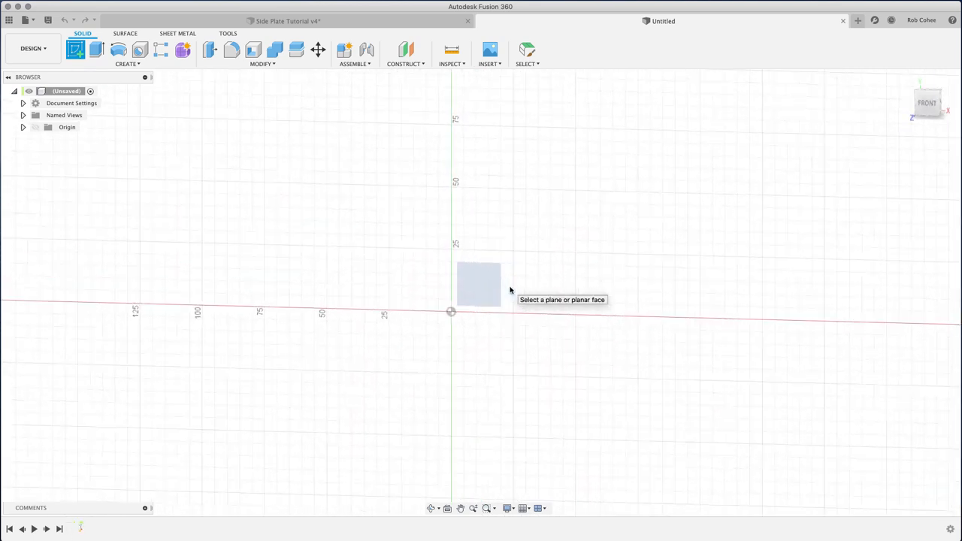
click(478, 284)
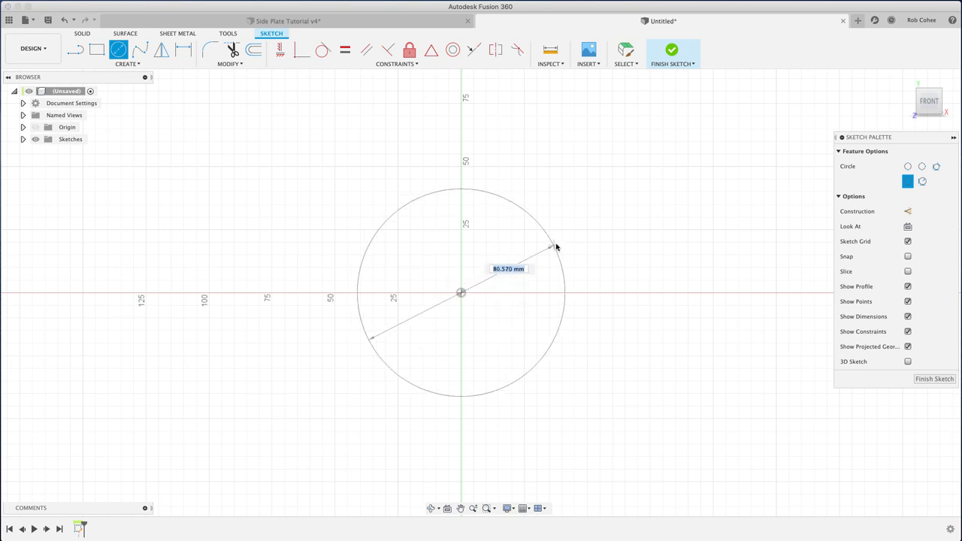
mouse_move(556, 246)
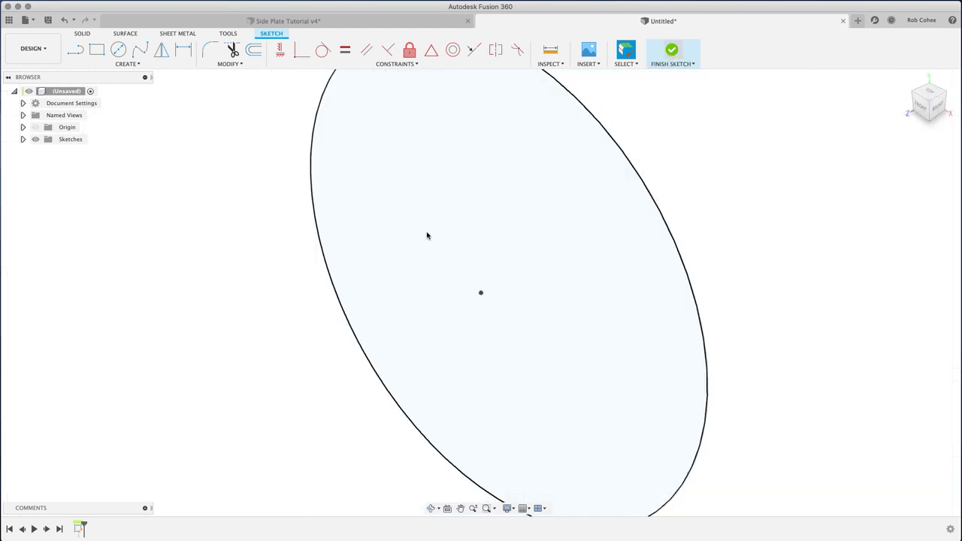
Finish the sketch and extrude the circle profile into a thin solid disc
click(672, 50)
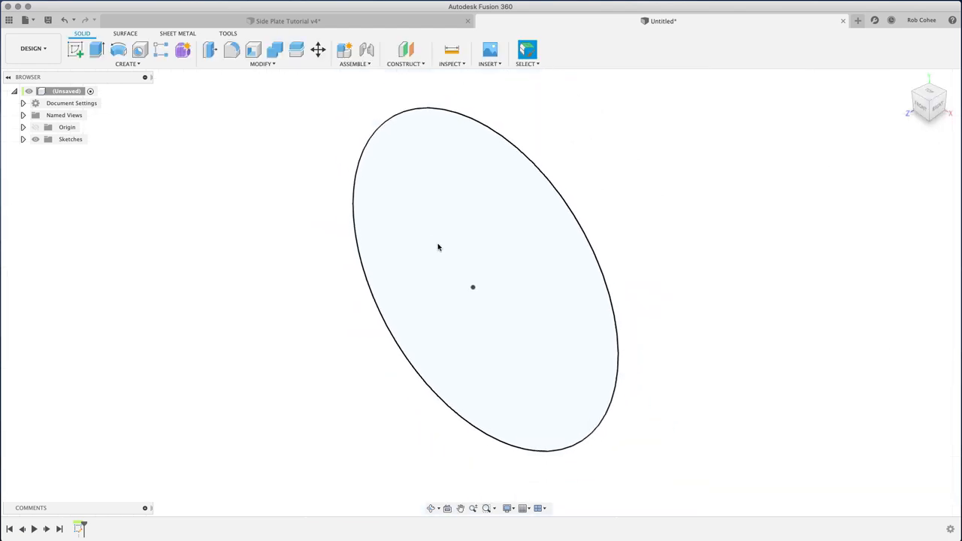
click(97, 50)
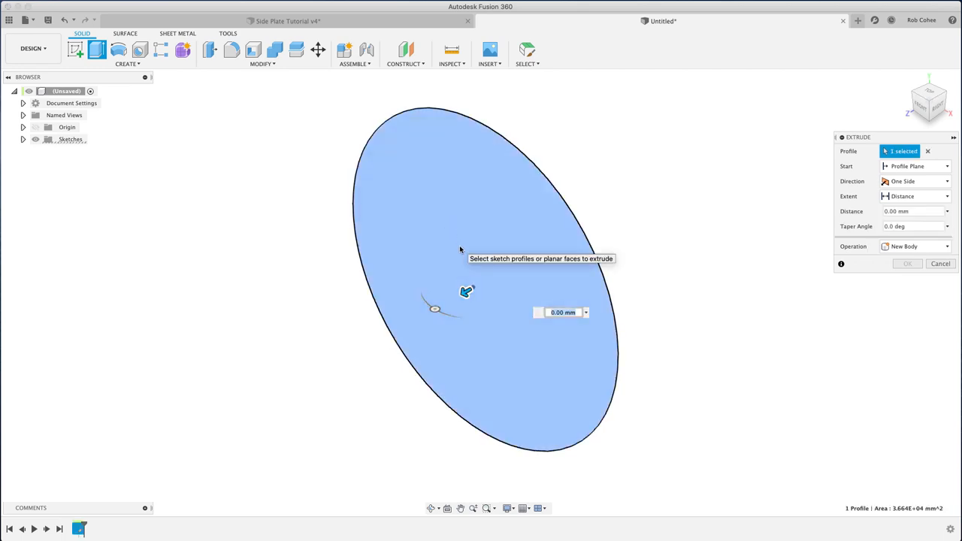
click(908, 264)
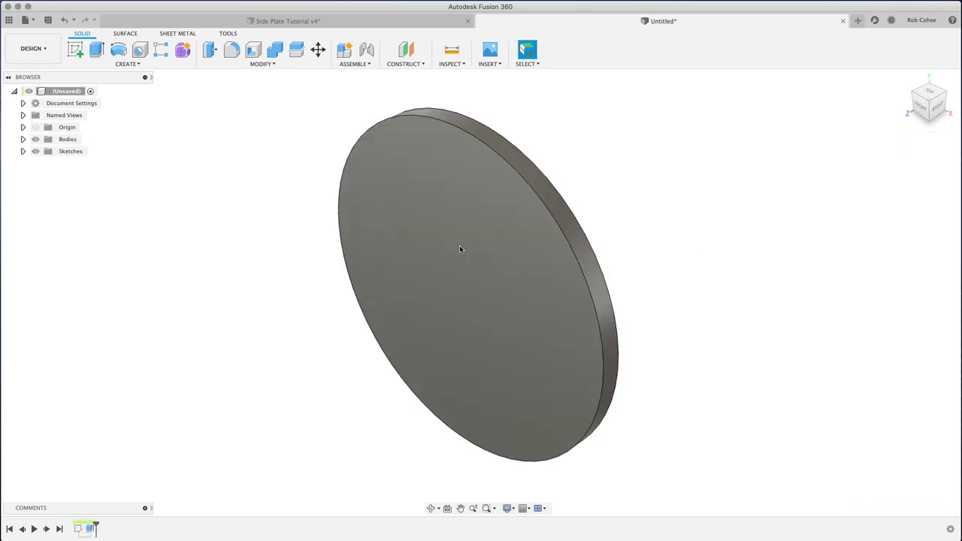
mouse_move(308, 221)
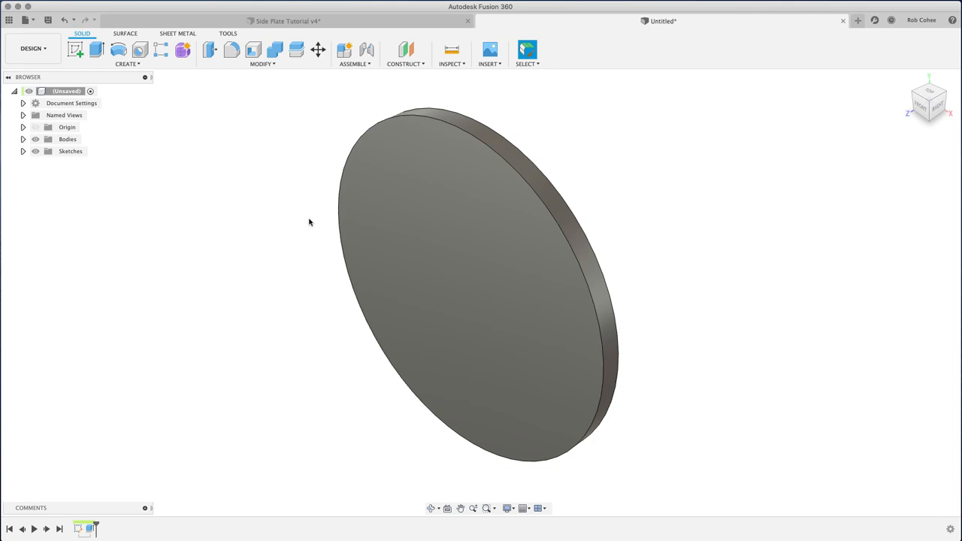
Search the Appearance library for 'powder' and apply Powder Coat – Rough (Red) to the disc body
click(527, 49)
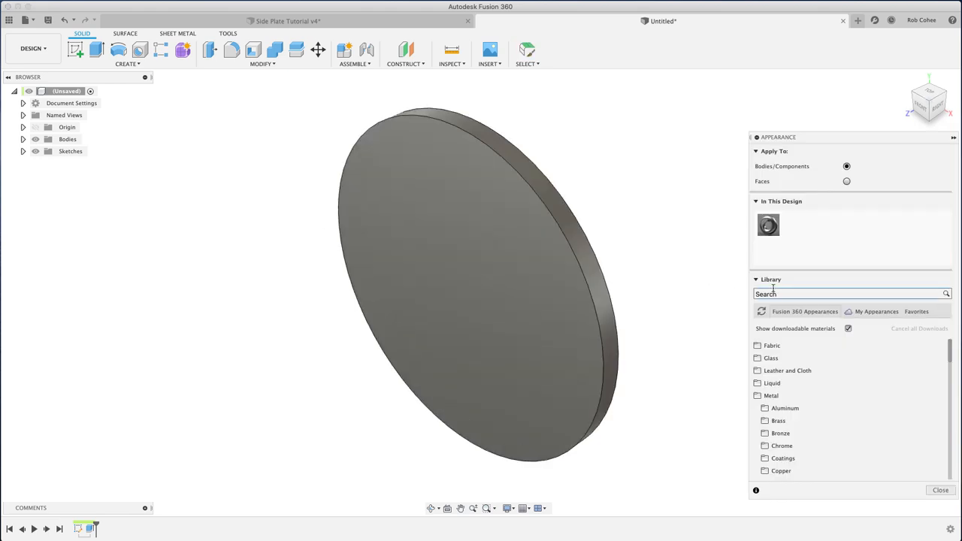
click(849, 293)
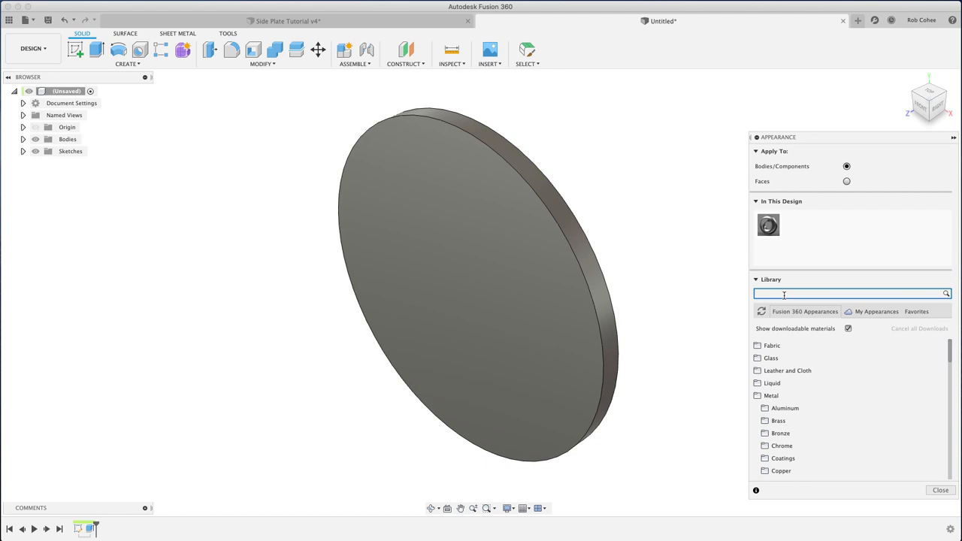
text(powder)
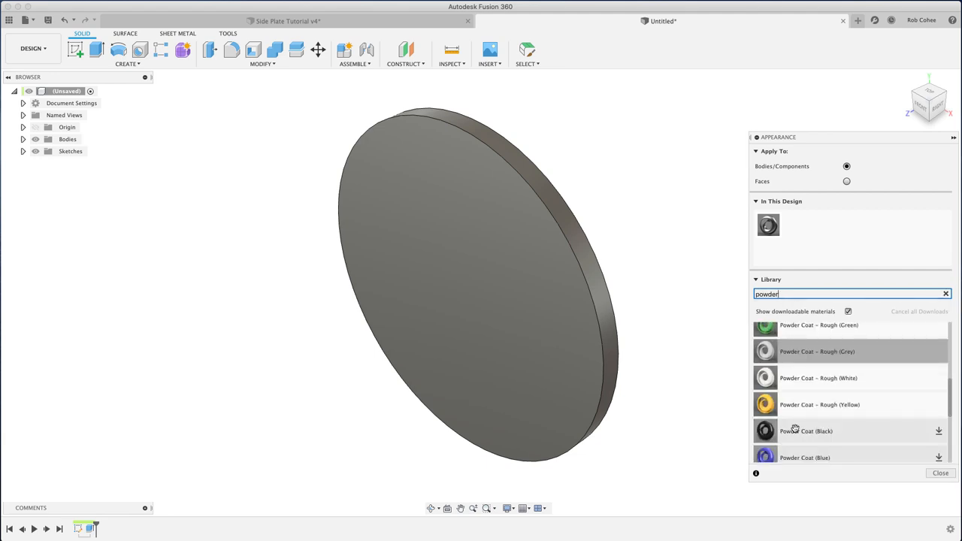
scroll(up, 3)
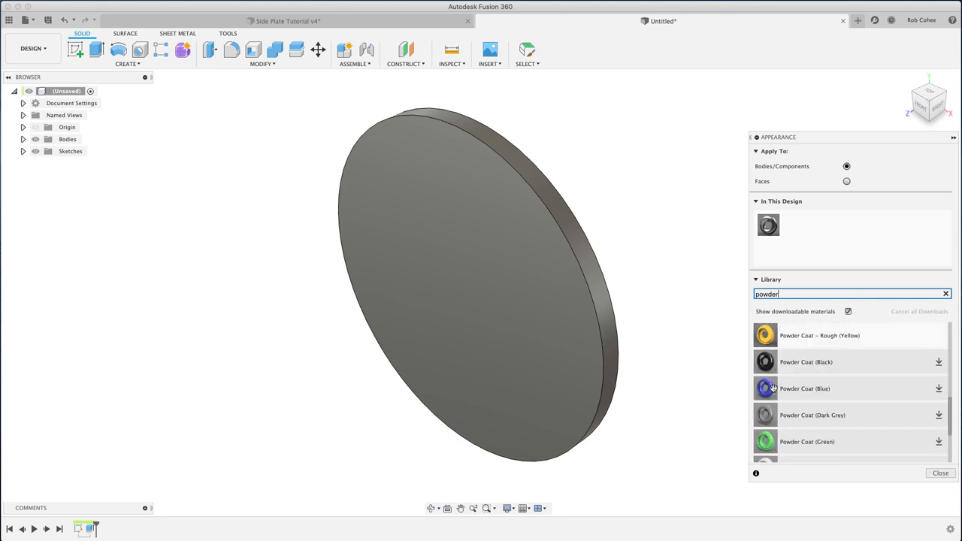
mouse_move(924, 411)
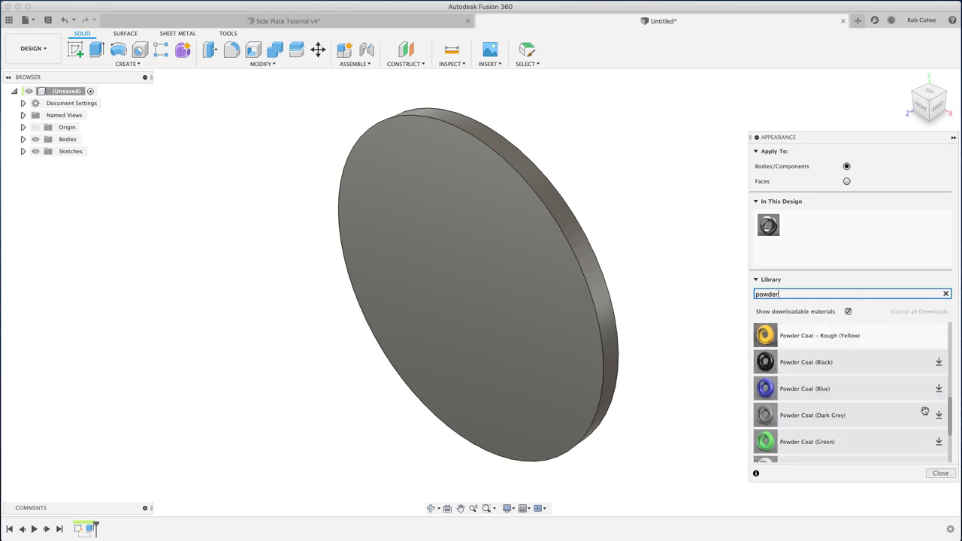
scroll(down, 3)
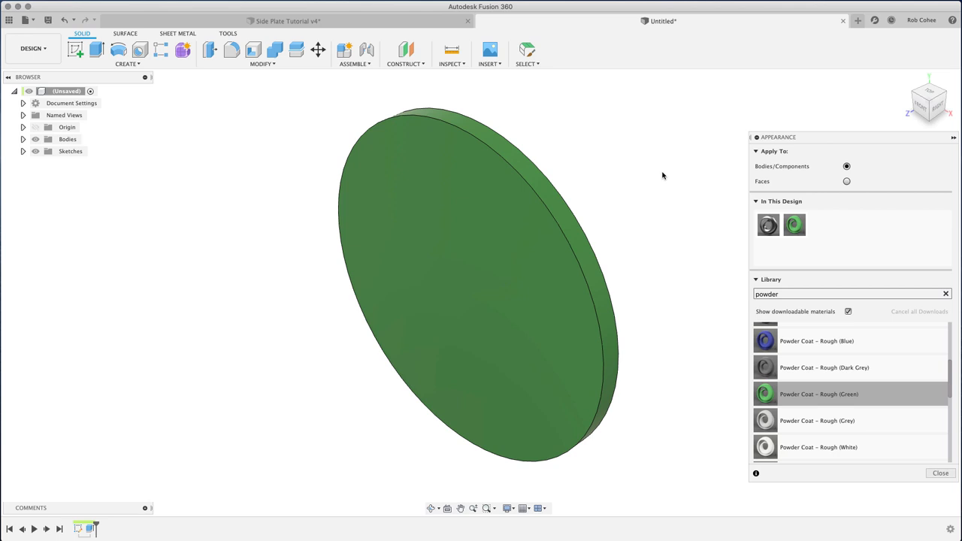
scroll(up, 3)
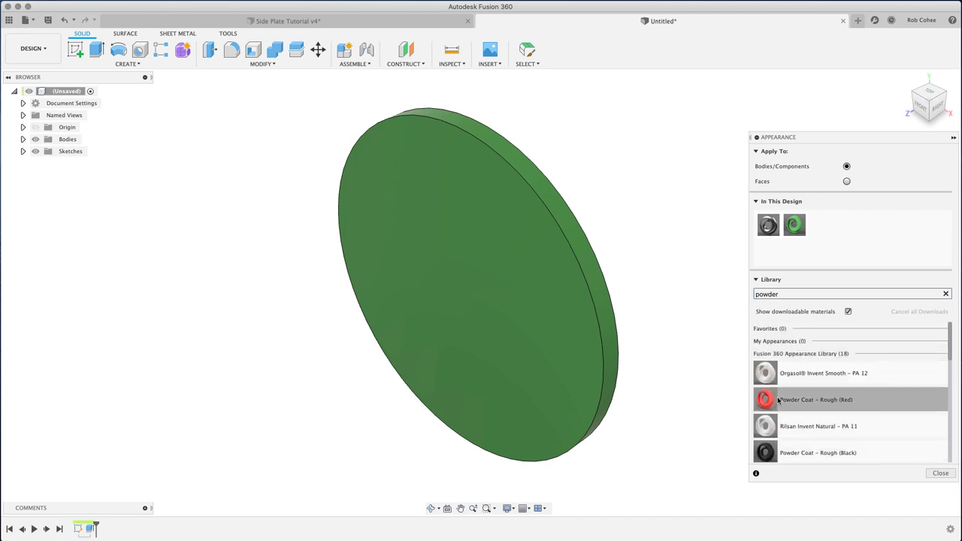
double_click(765, 400)
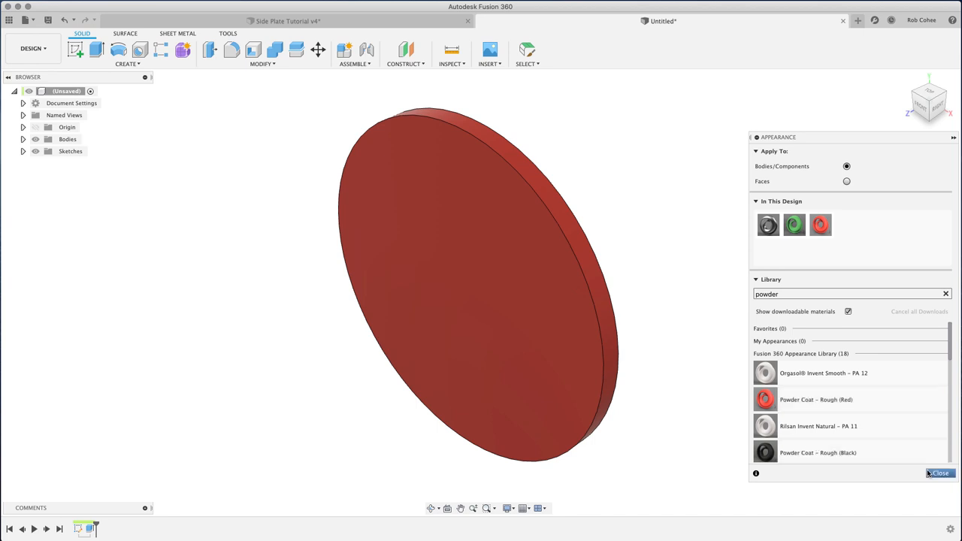
click(939, 473)
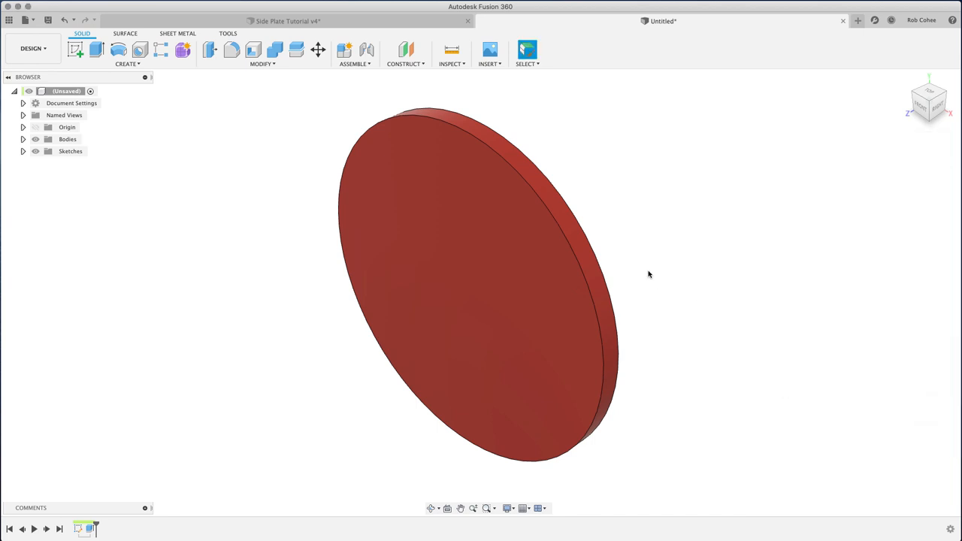
Sketch a 90 mm circle centred on the disc's front face
right_click(466, 271)
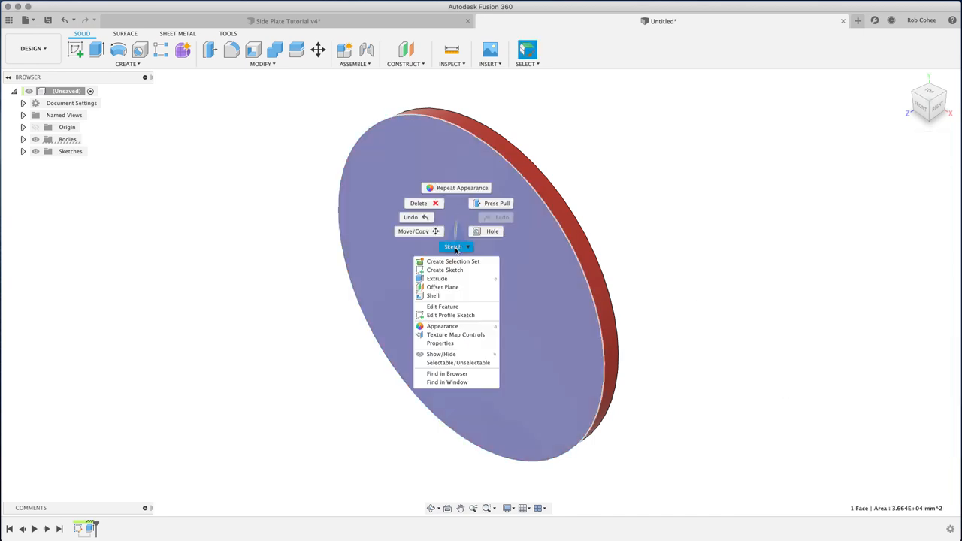
click(451, 314)
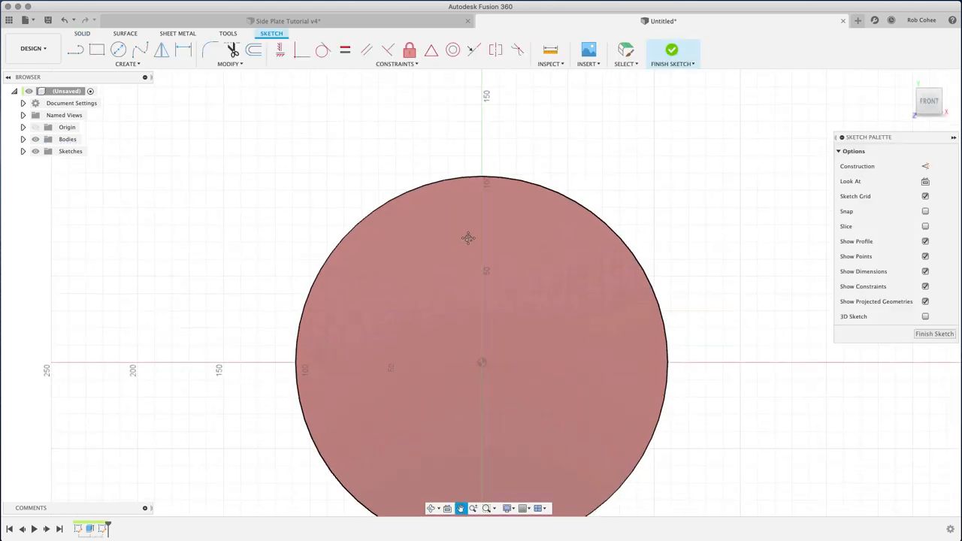
click(119, 50)
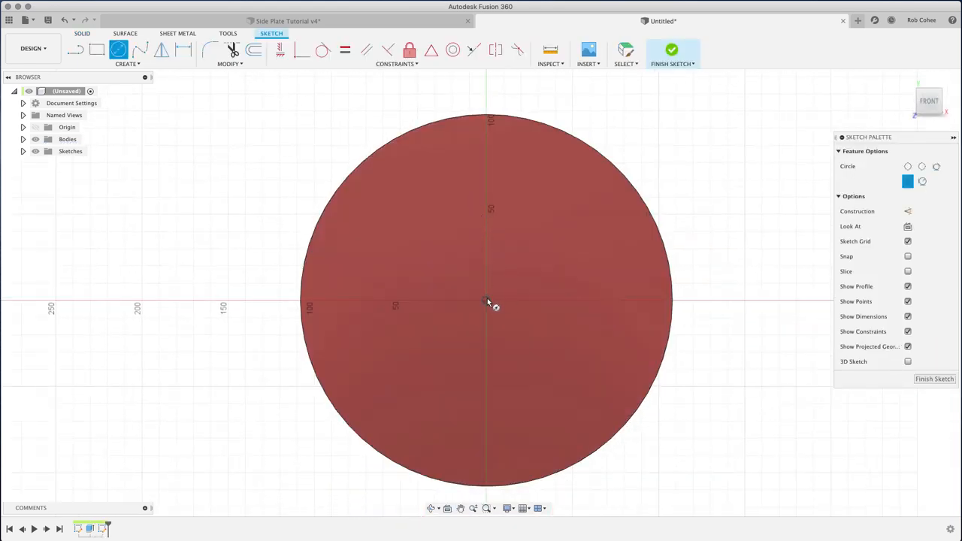
click(486, 301)
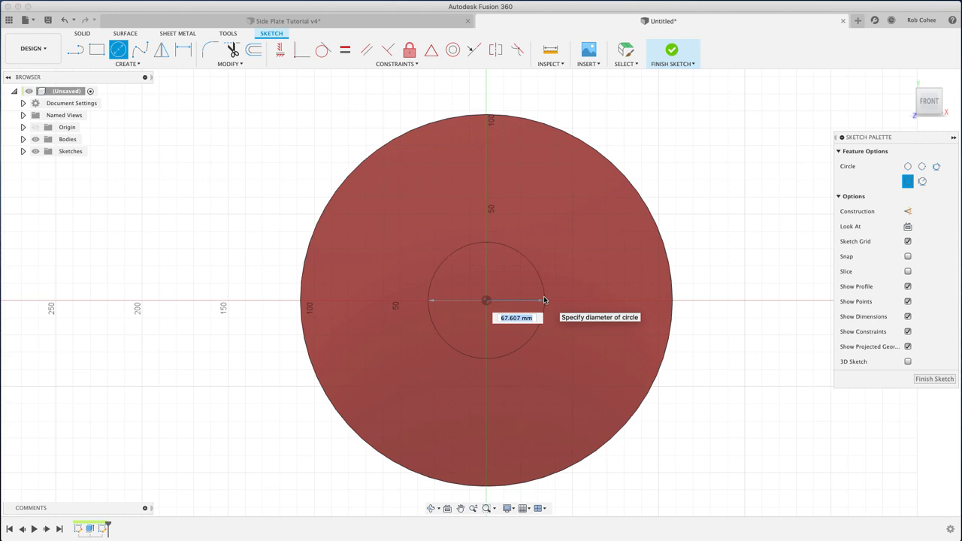
text(90 mm)
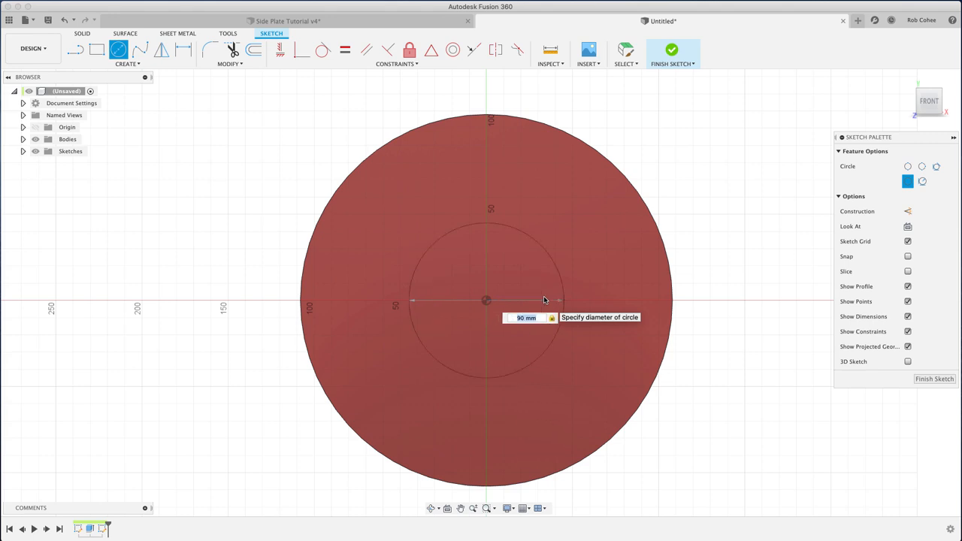
key(Return)
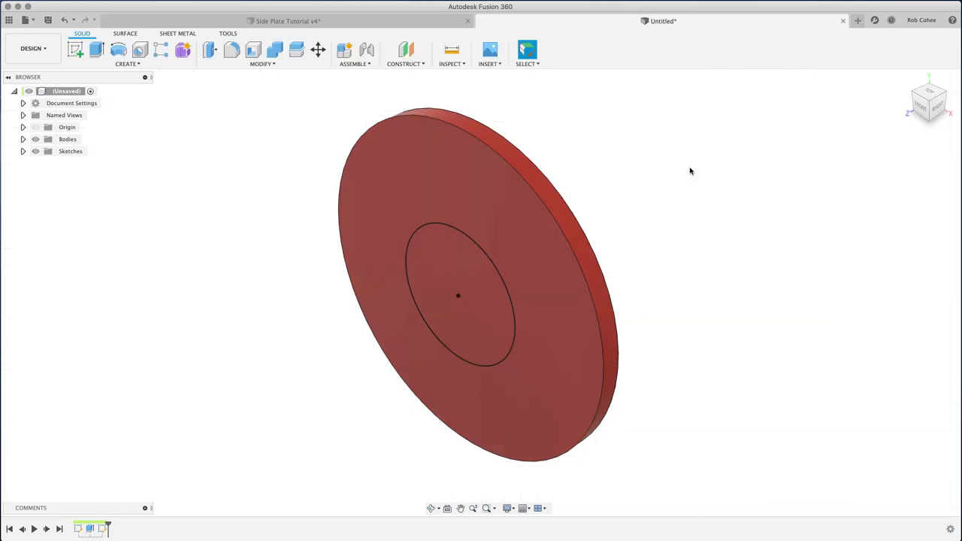
Extrude the centre circle into a 33 mm boss with -2° taper, joined to the disc
click(97, 50)
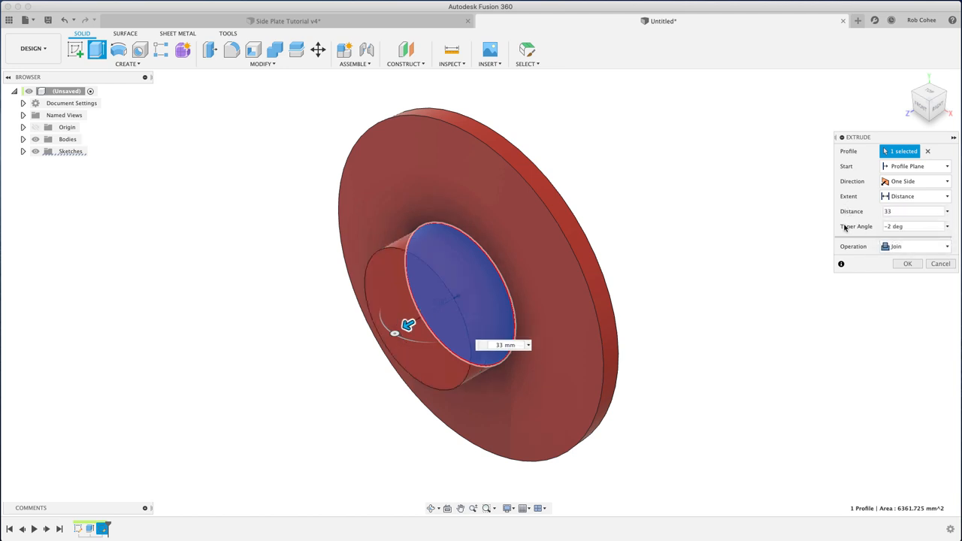
click(907, 263)
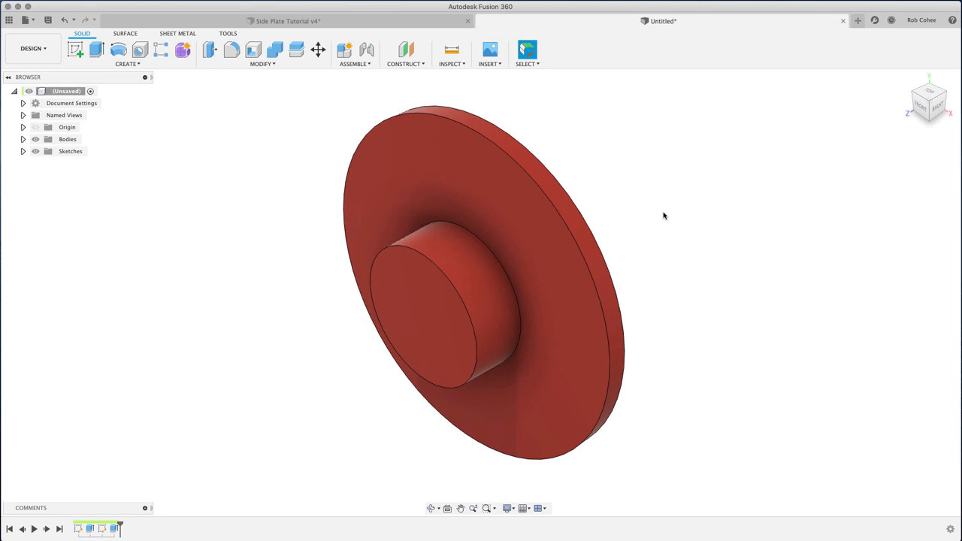
Fillet the disc's outer rim and the boss base edge at 5 mm
click(232, 49)
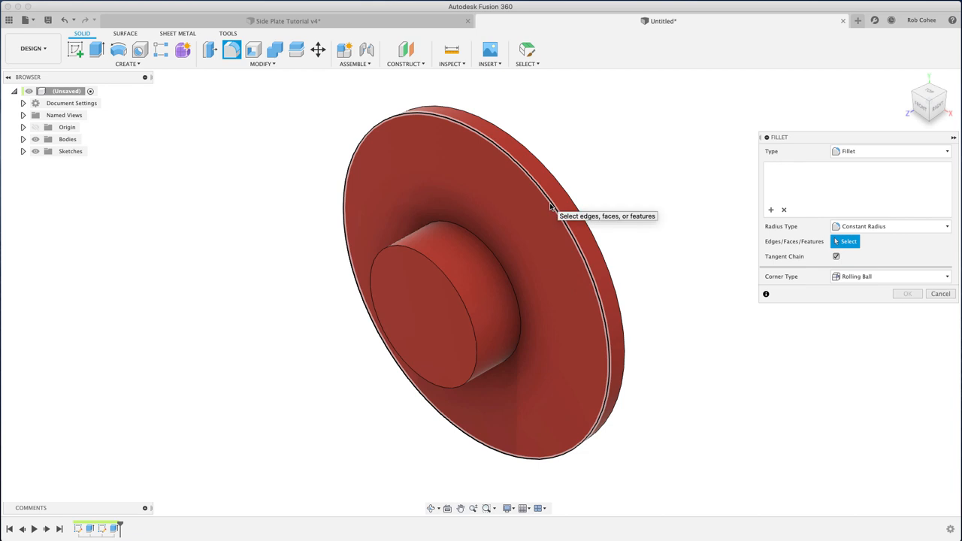
click(551, 203)
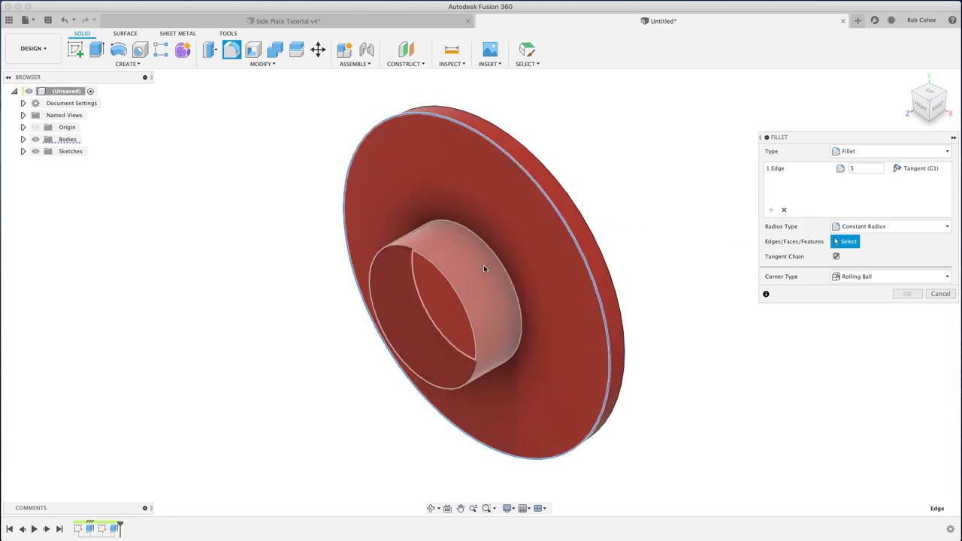
click(492, 259)
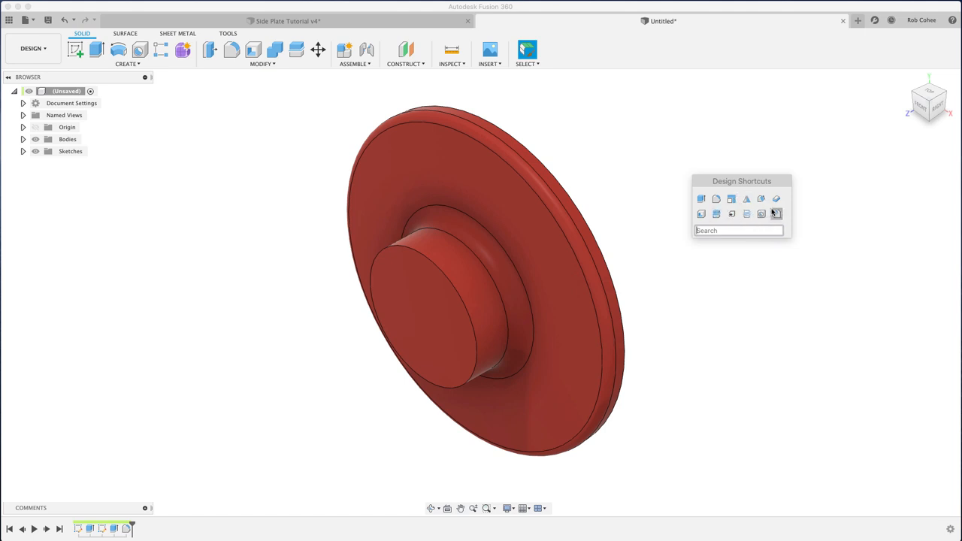
Chamfer the boss's front edge with equal distance
click(776, 214)
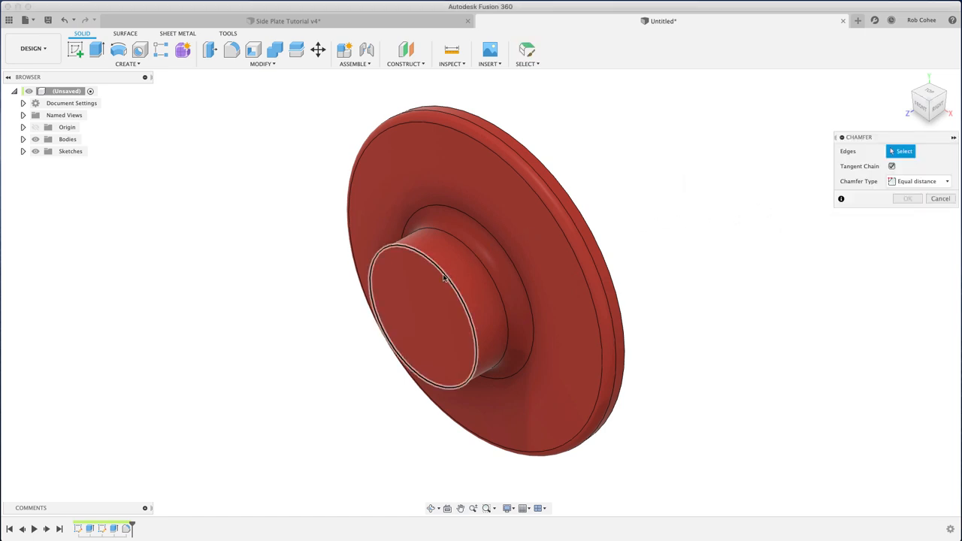
click(445, 275)
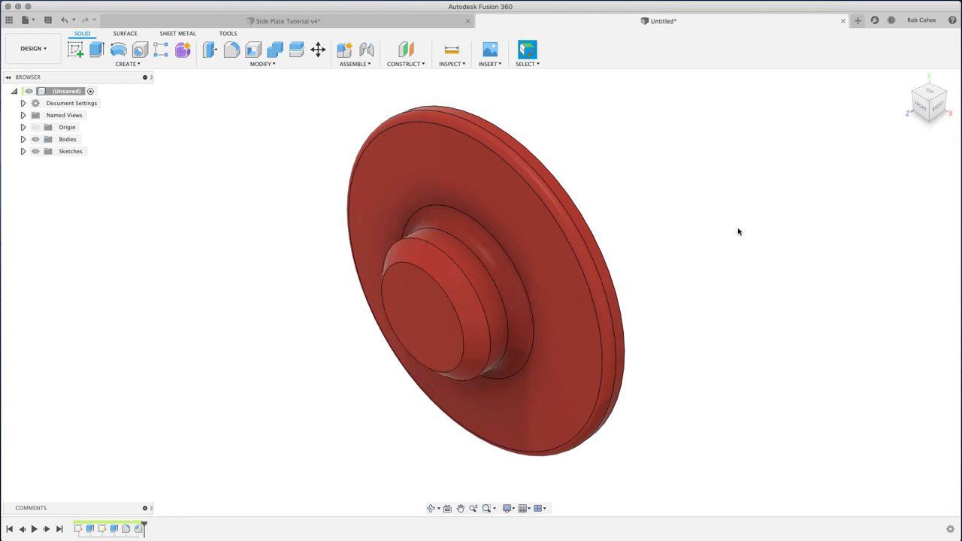
mouse_move(742, 241)
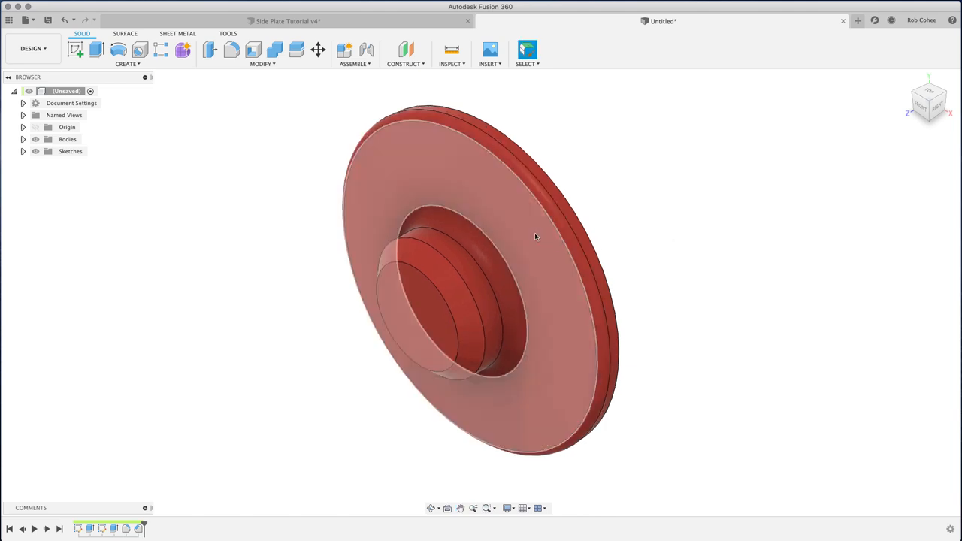
Create a sketch on the disc's front face with Slice enabled to section the boss
right_click(535, 237)
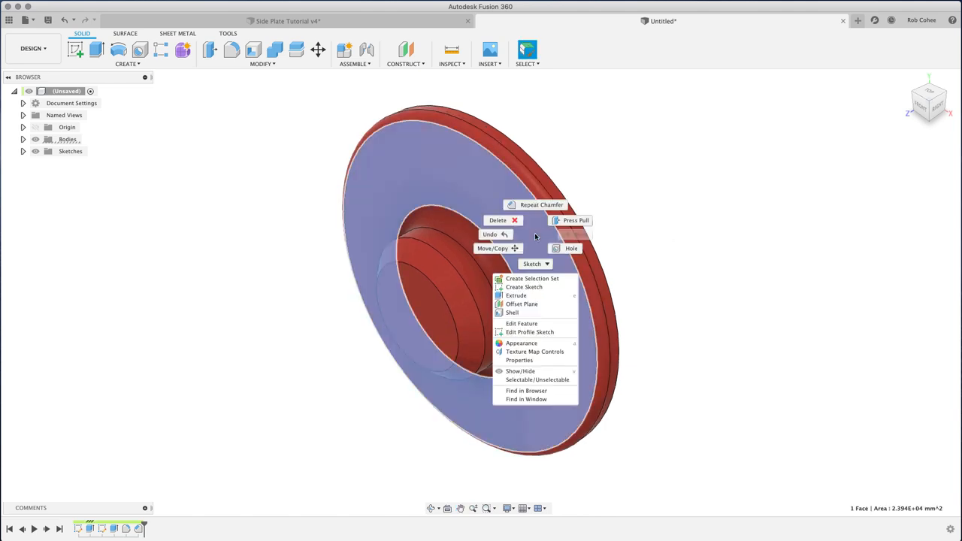
mouse_move(524, 287)
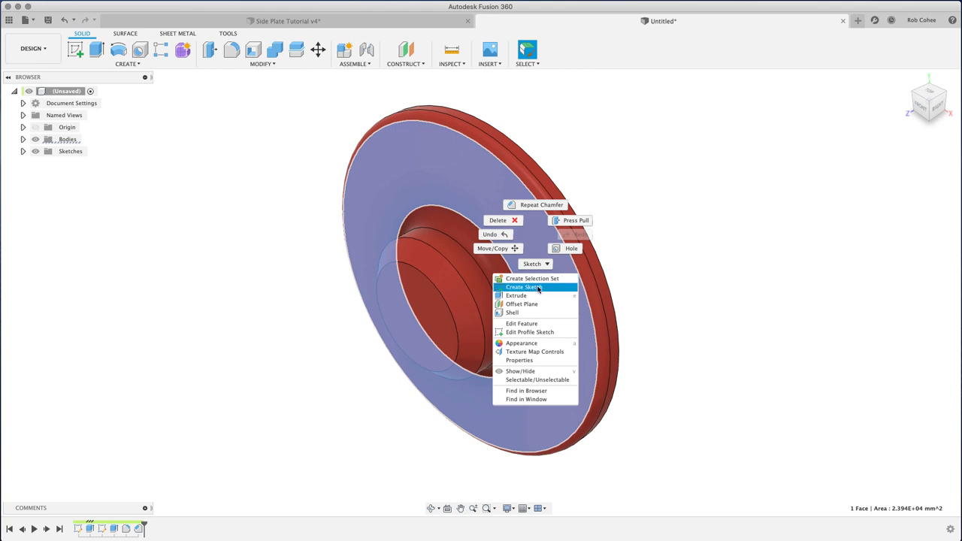
click(524, 287)
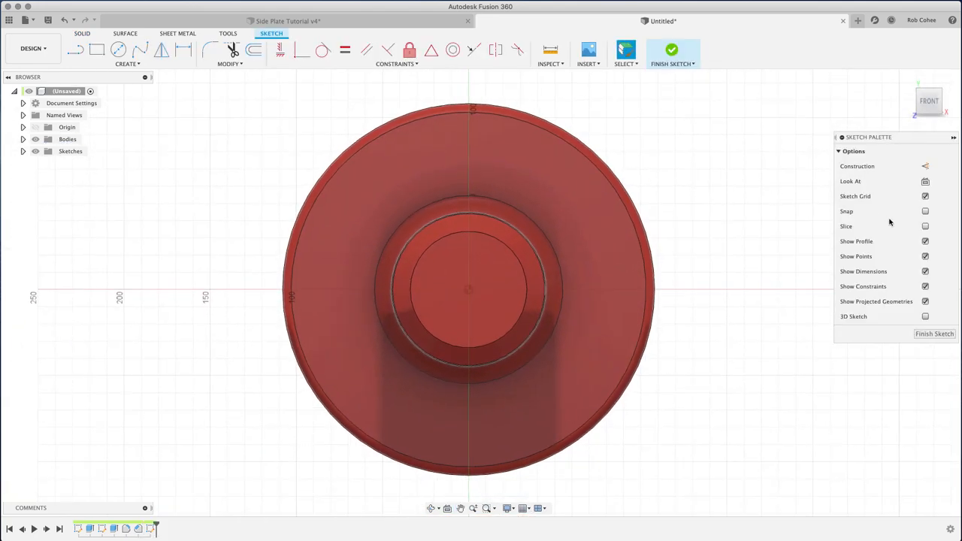
click(926, 227)
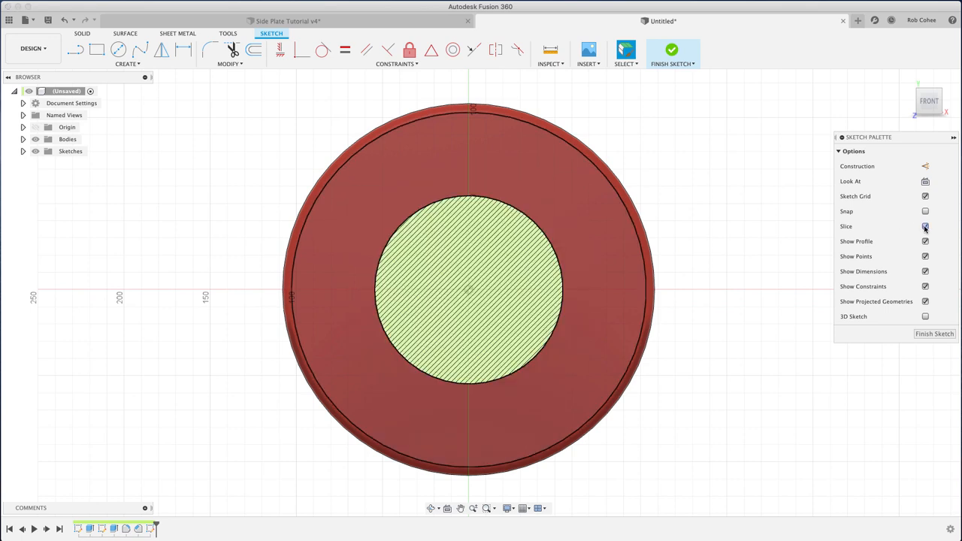
click(926, 226)
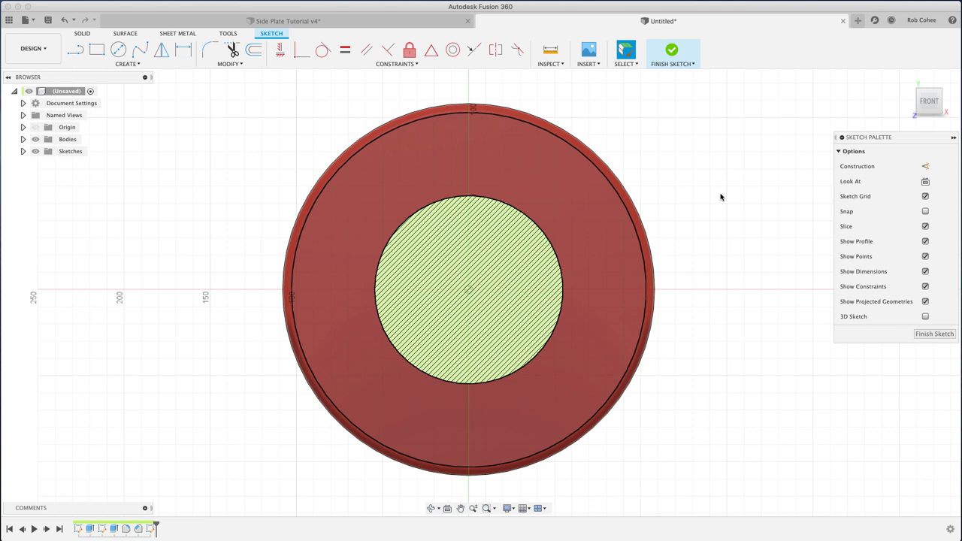
click(118, 48)
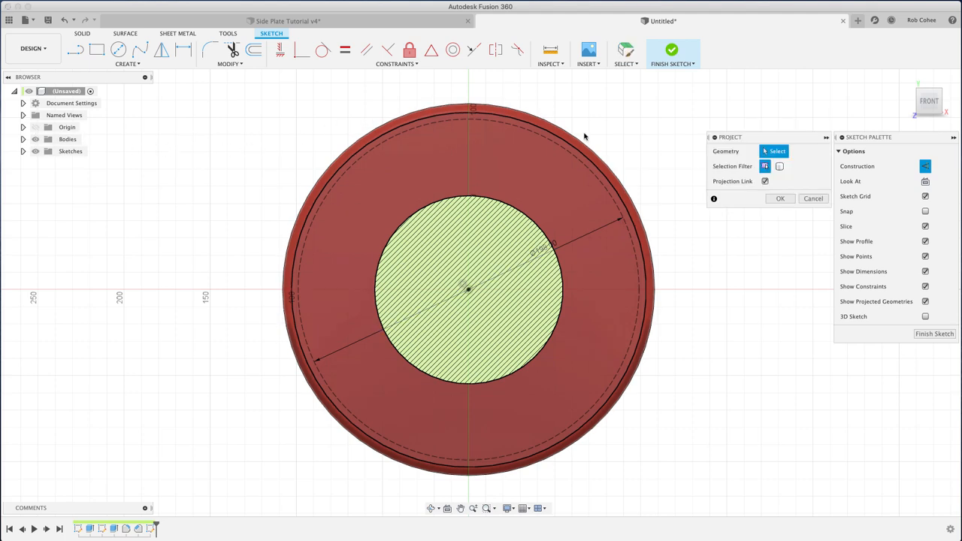
Project the disc's outer edge into the sketch and turn the projected circle into construction geometry
click(470, 108)
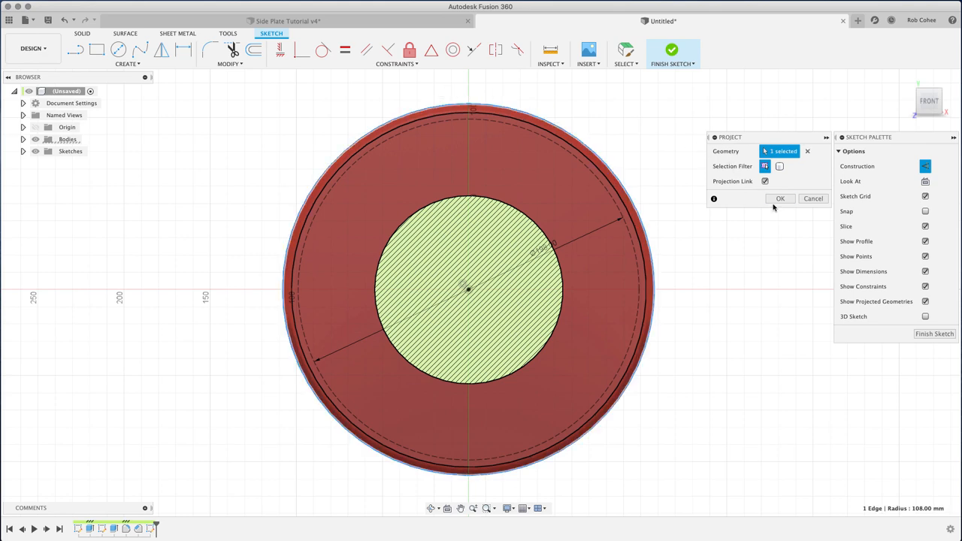
click(780, 197)
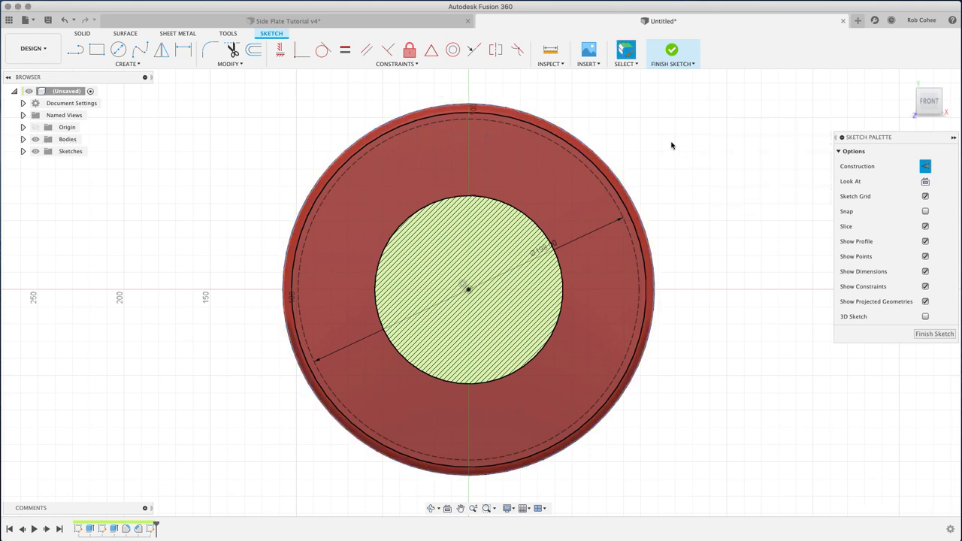
mouse_move(648, 163)
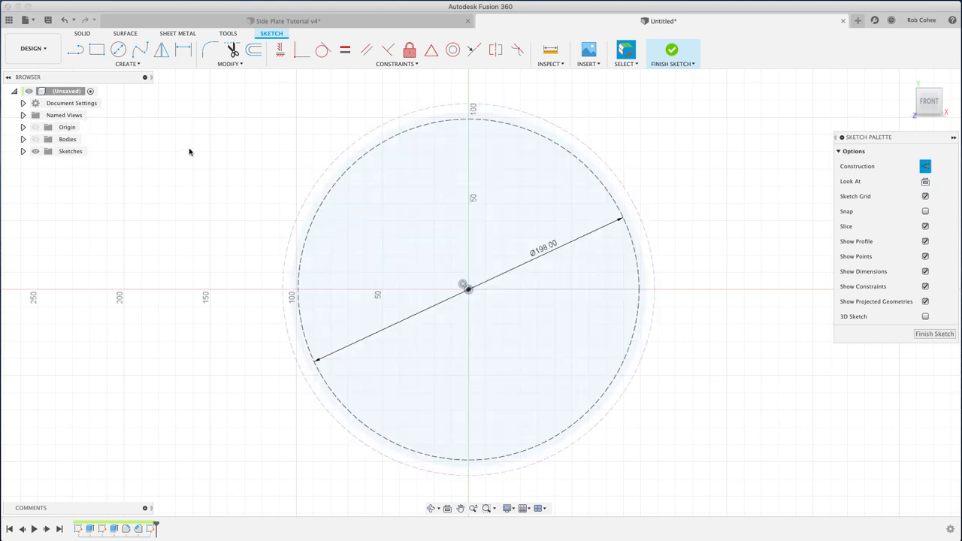
mouse_move(599, 125)
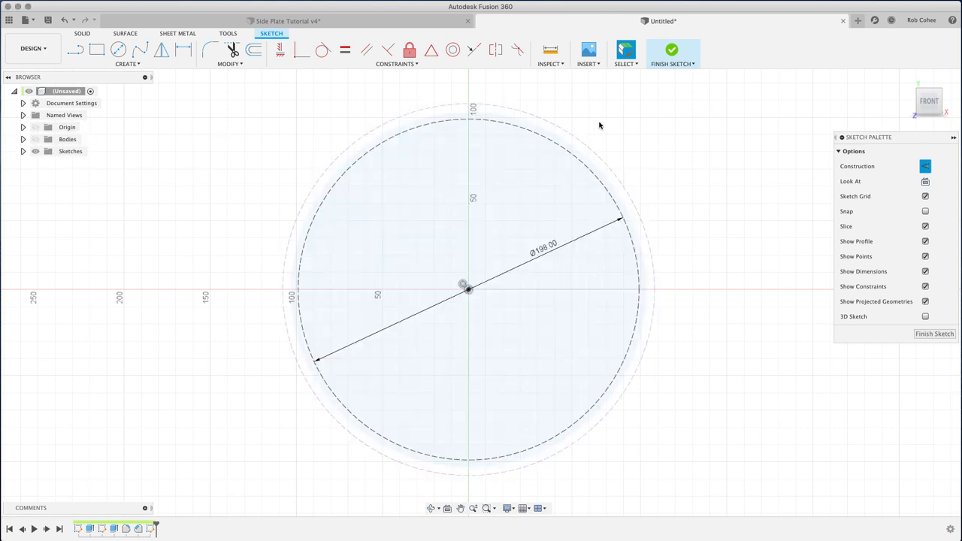
click(465, 112)
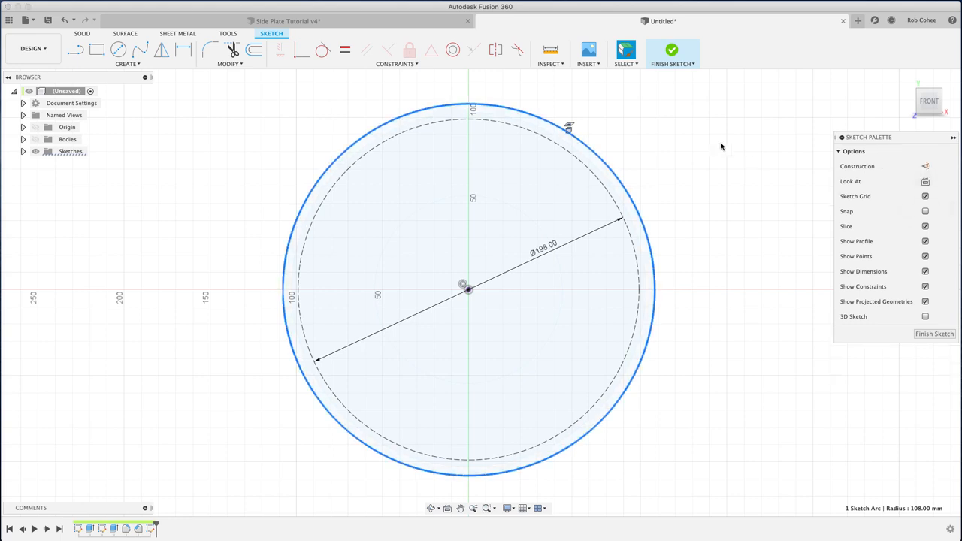
click(926, 167)
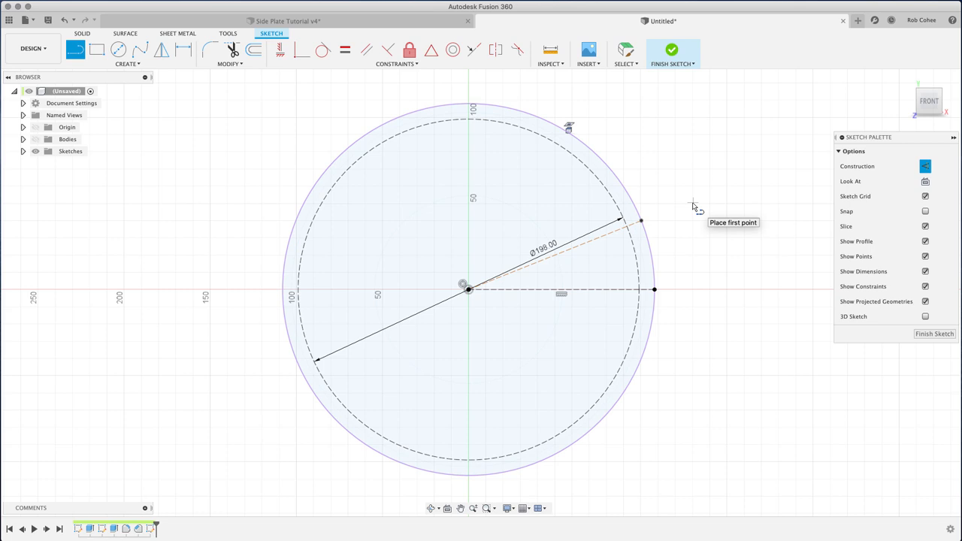
Add a small circle on the Ø198 construction circle, angled 22.5° from the horizontal construction line
click(118, 49)
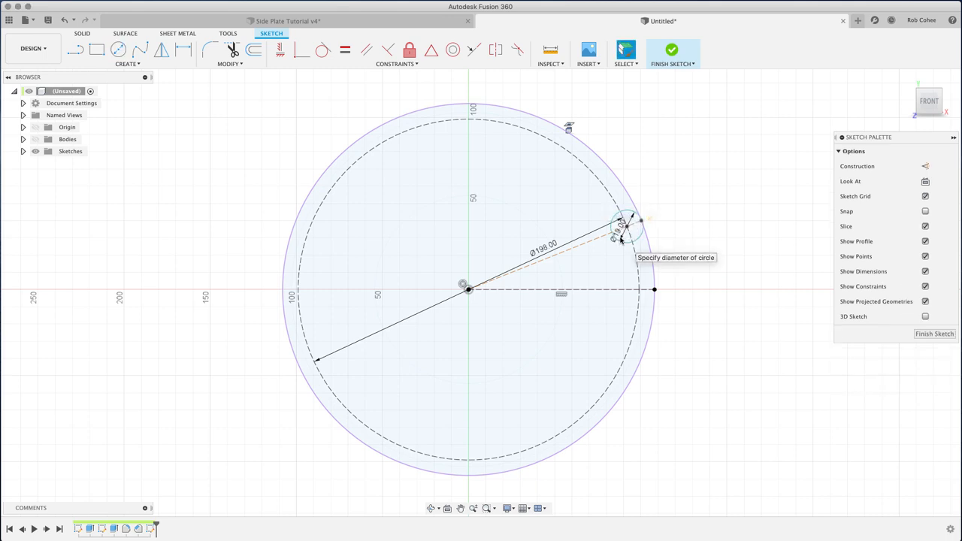
mouse_move(690, 199)
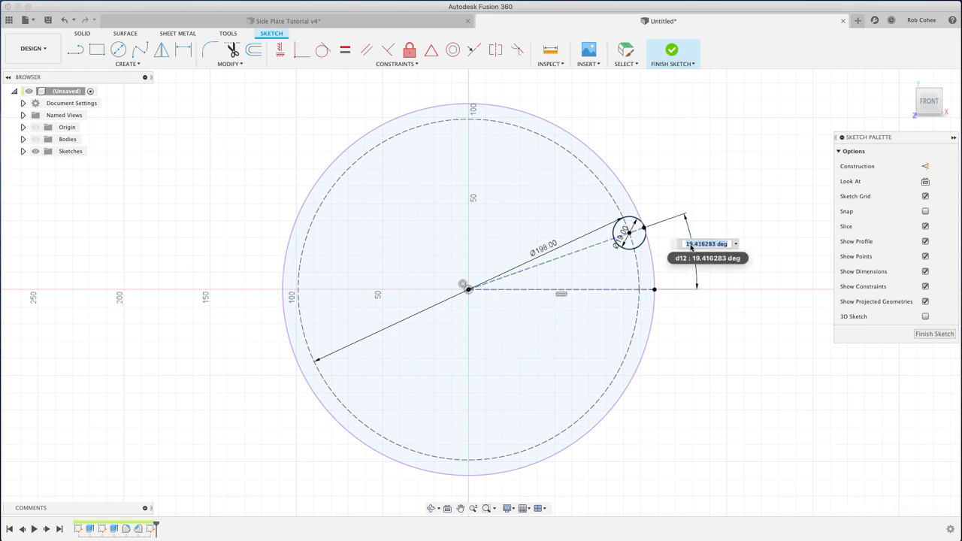
text(22.5)
key(Return)
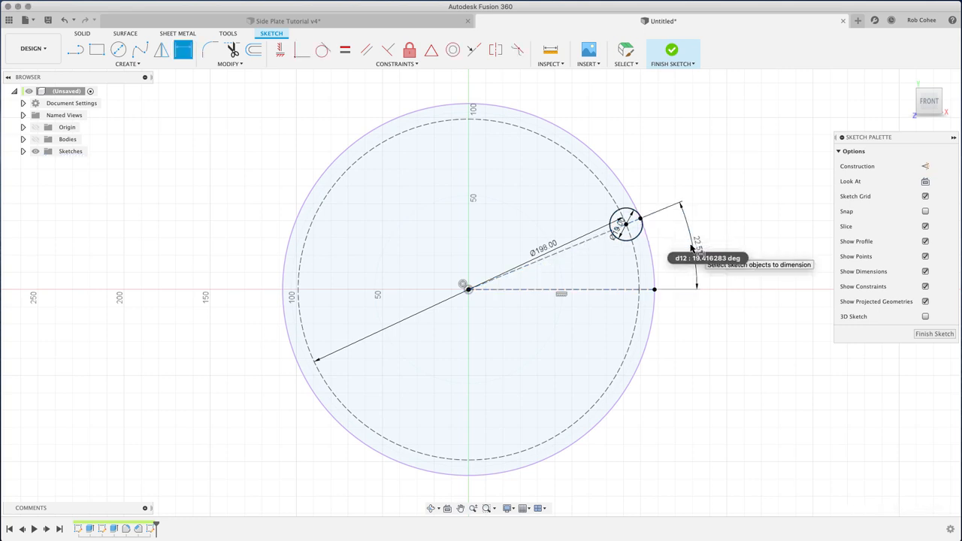
mouse_move(648, 132)
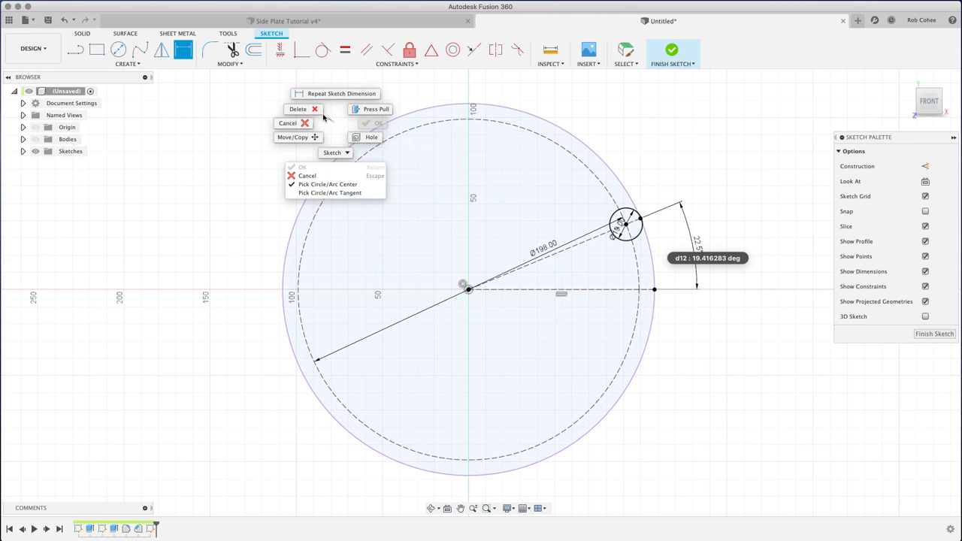
Circular-pattern the small circle 8 times (Full) about the disc centre
click(127, 54)
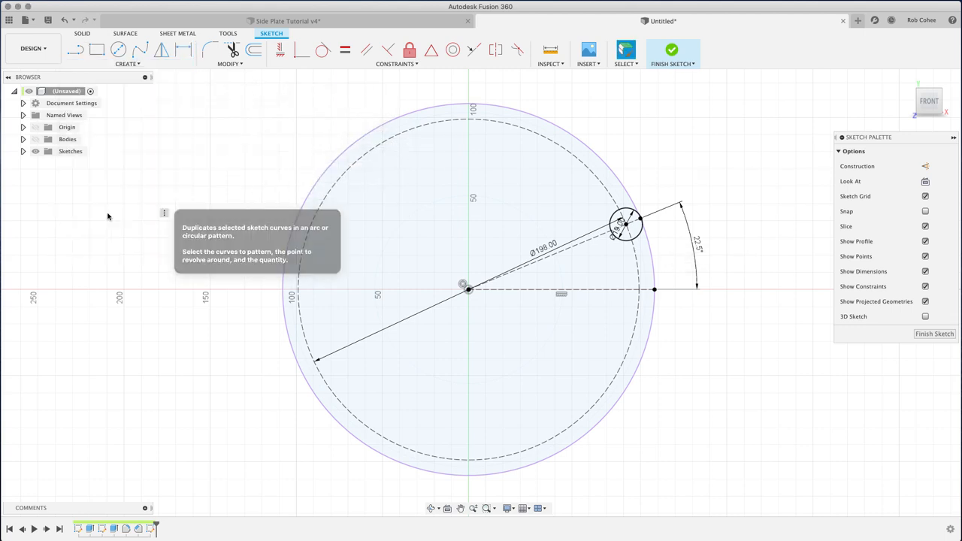
click(624, 222)
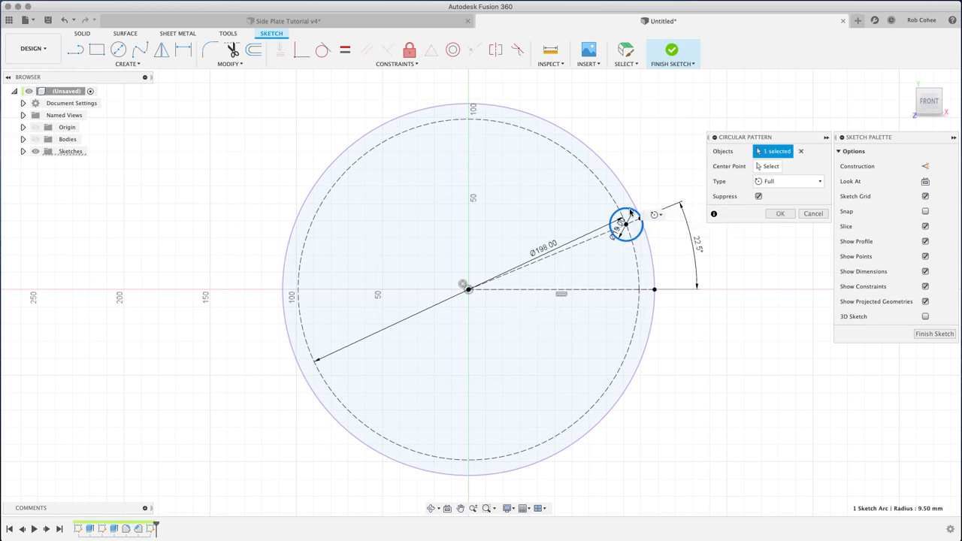
click(769, 166)
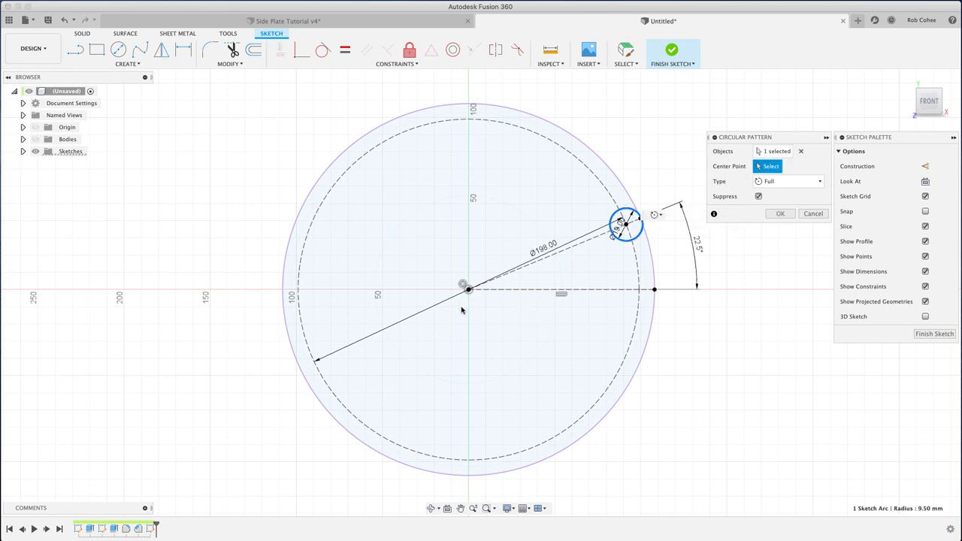
click(468, 286)
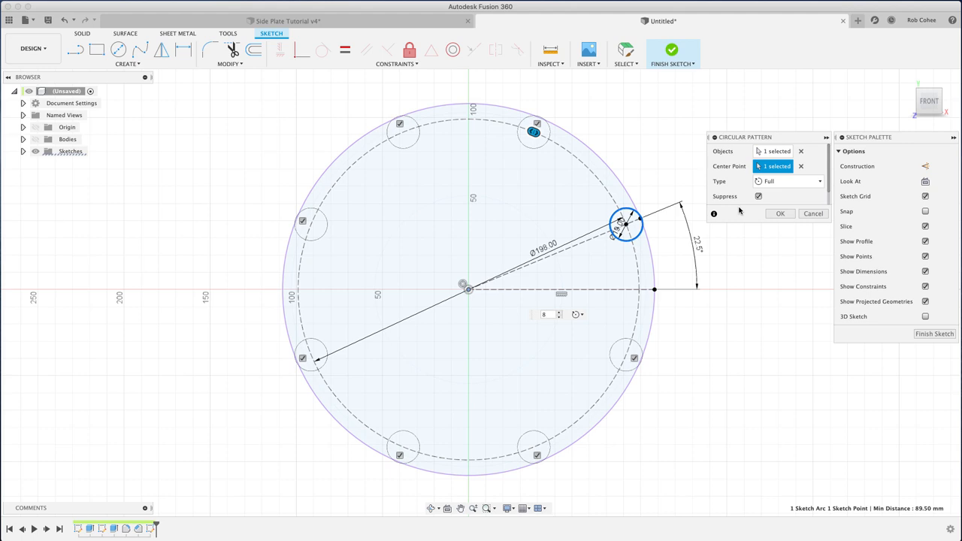
click(779, 214)
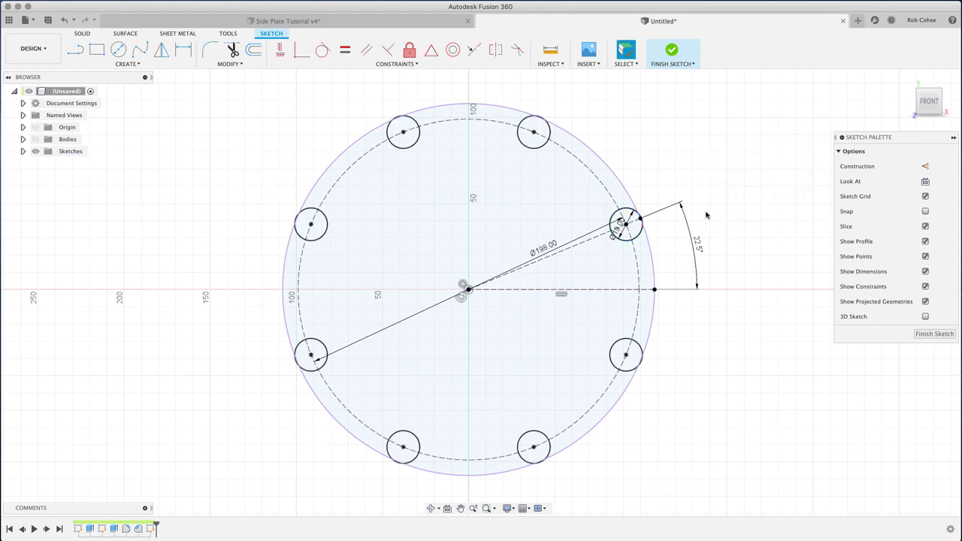
mouse_move(674, 253)
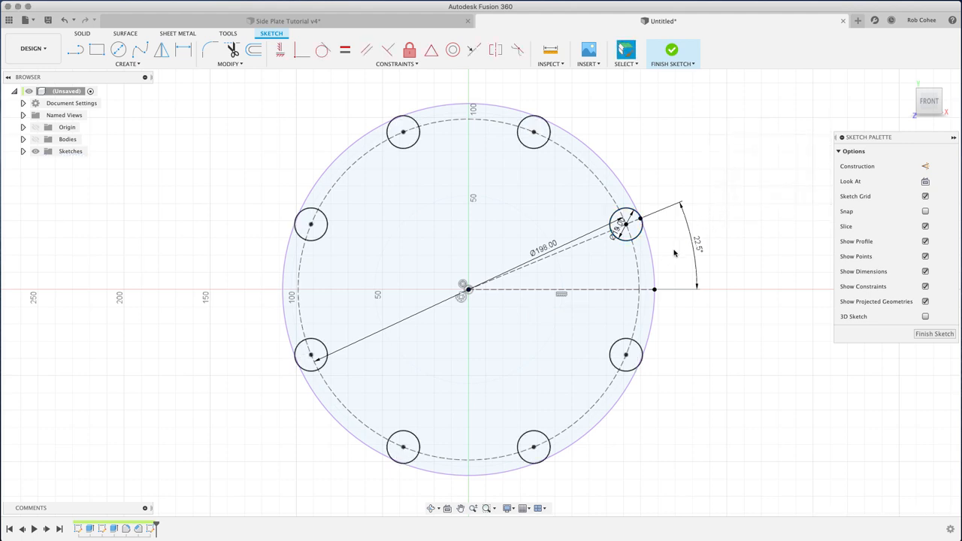
mouse_move(660, 227)
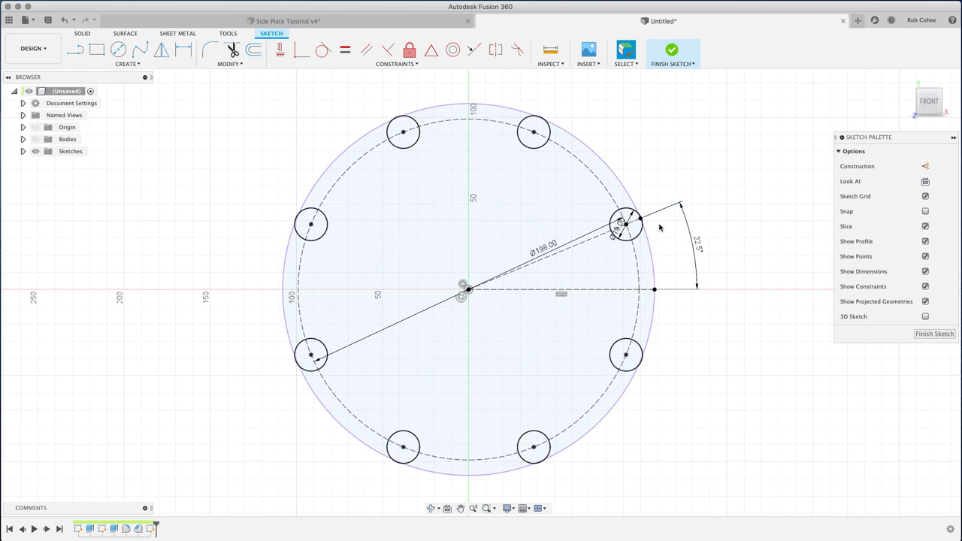
scroll(up, 3)
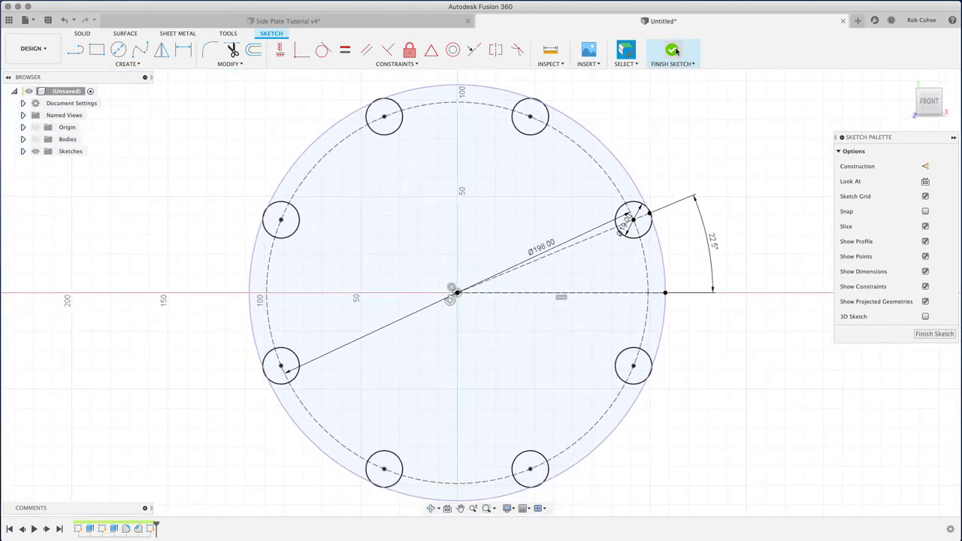
Finish the sketch and extrude the right mounting circle with Two Sides direction
click(672, 50)
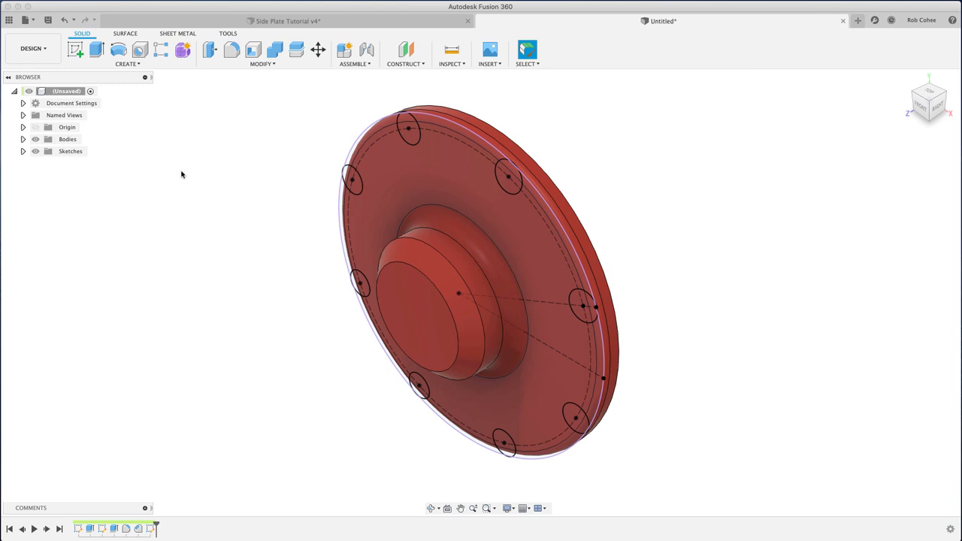
click(75, 49)
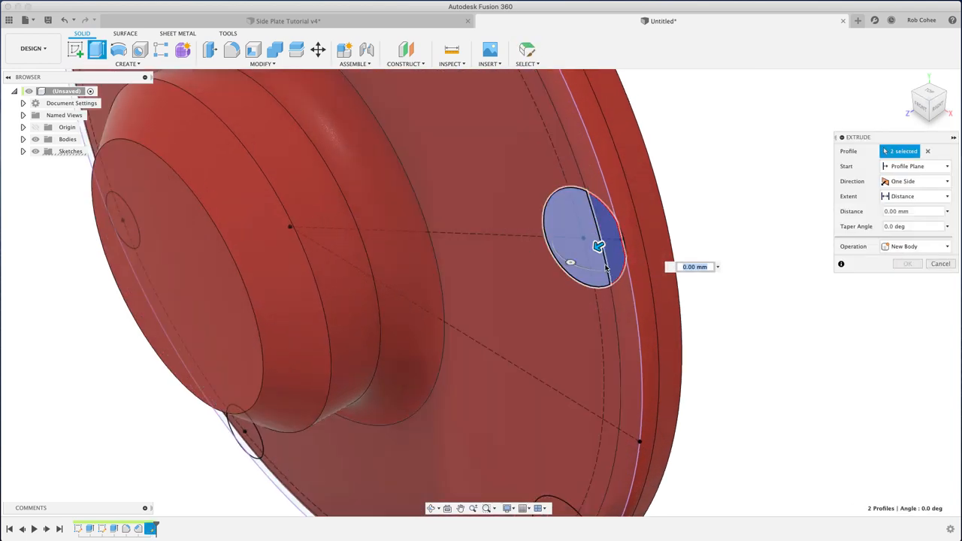
click(932, 181)
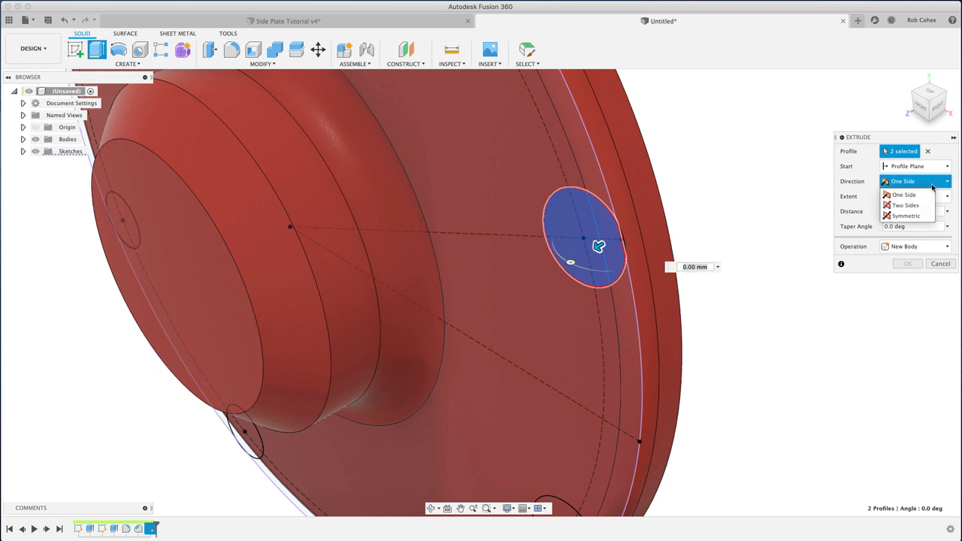
click(905, 205)
text(2)
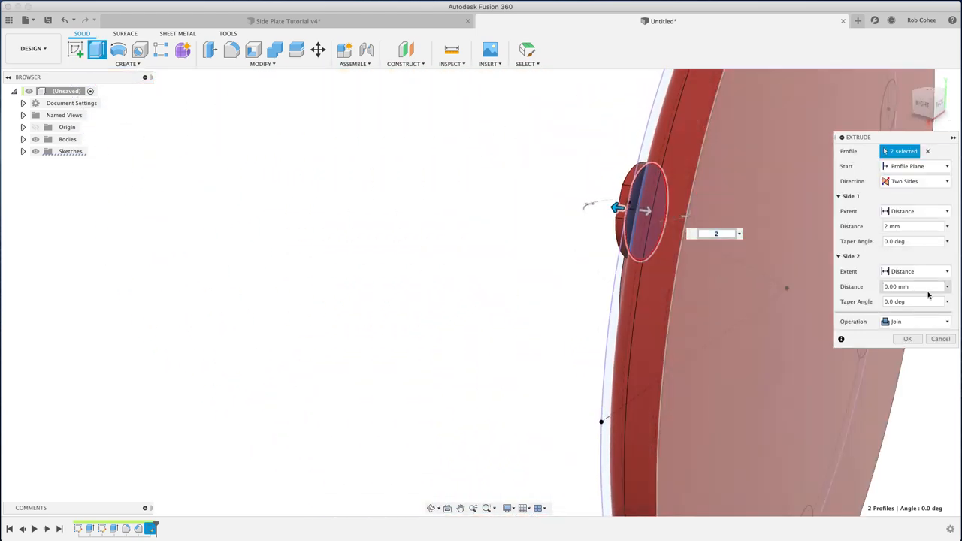
Set Side 1 to 2 mm, Side 2 To Object on the disc face, Join, and confirm the boss
click(946, 271)
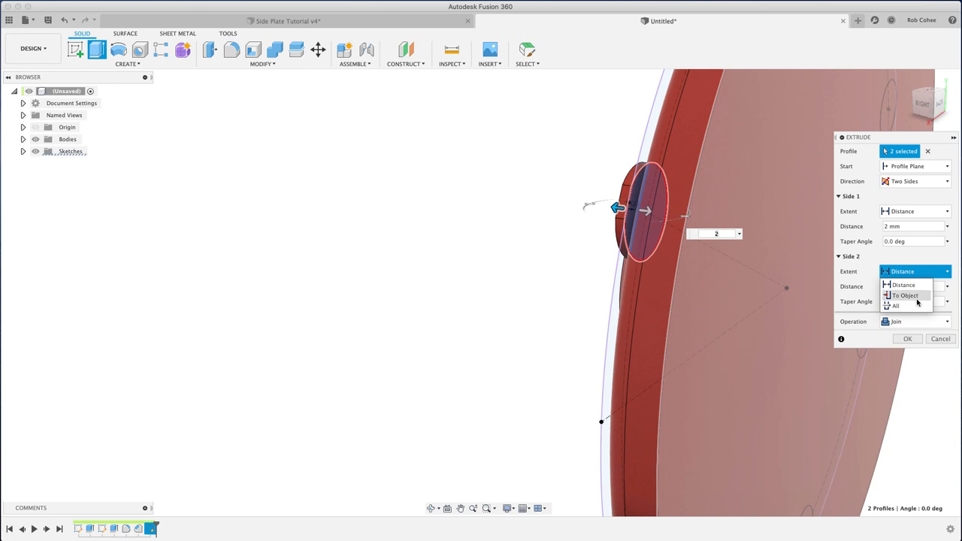
click(905, 295)
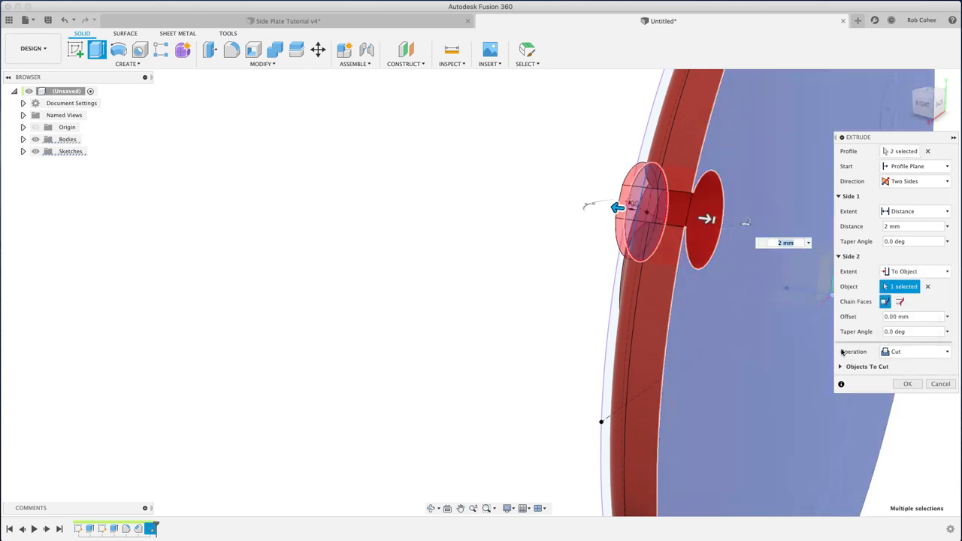
click(913, 351)
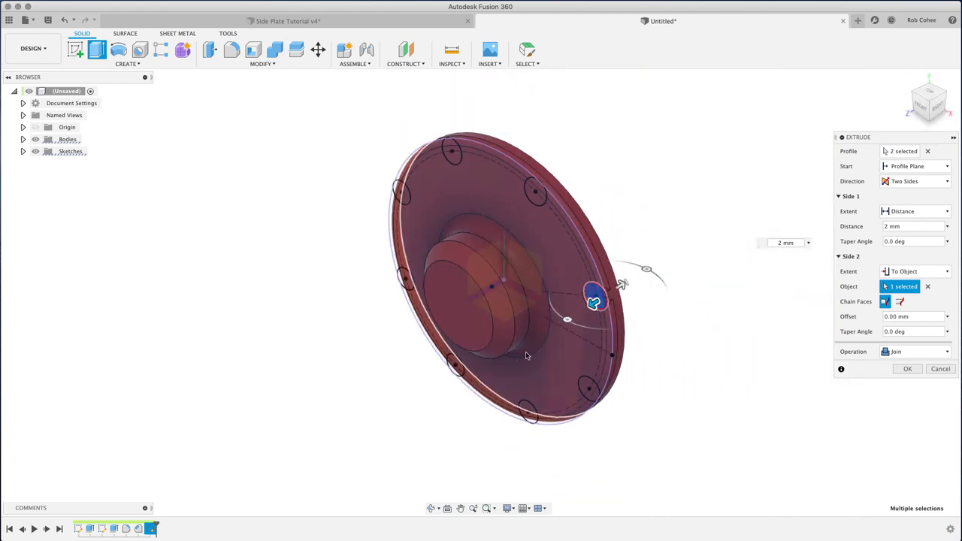
scroll(up, 3)
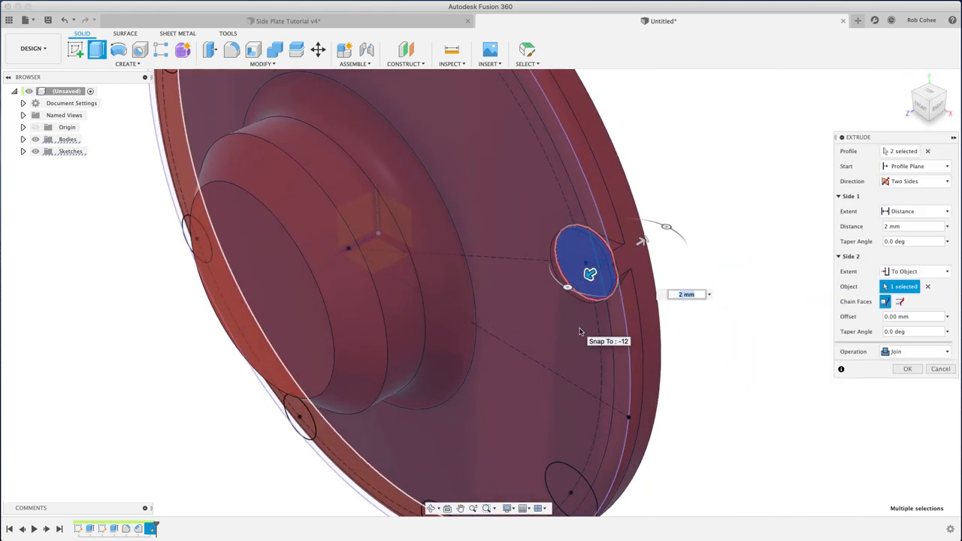
click(907, 369)
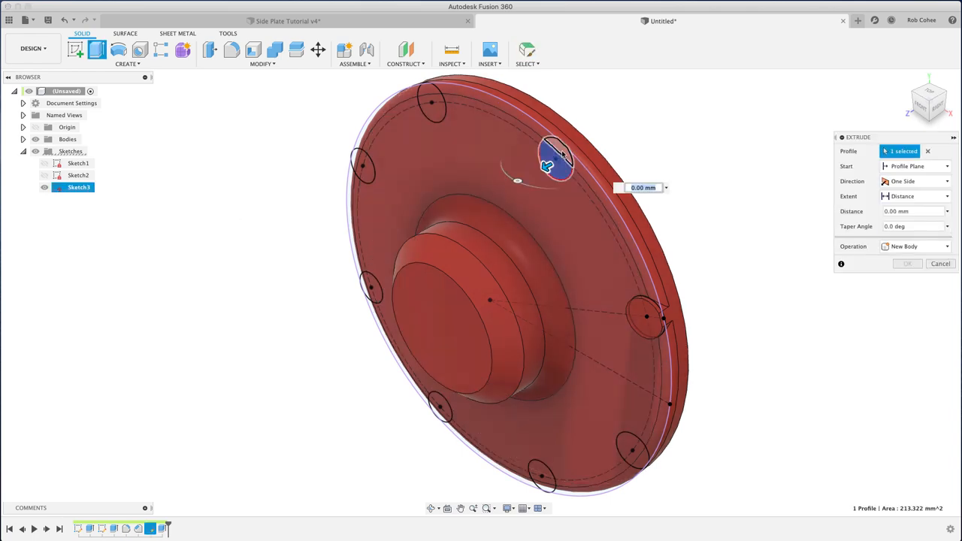
Select the upper mounting circle profiles and set a Two Sides extrude with Side 1 at 2 mm
click(428, 106)
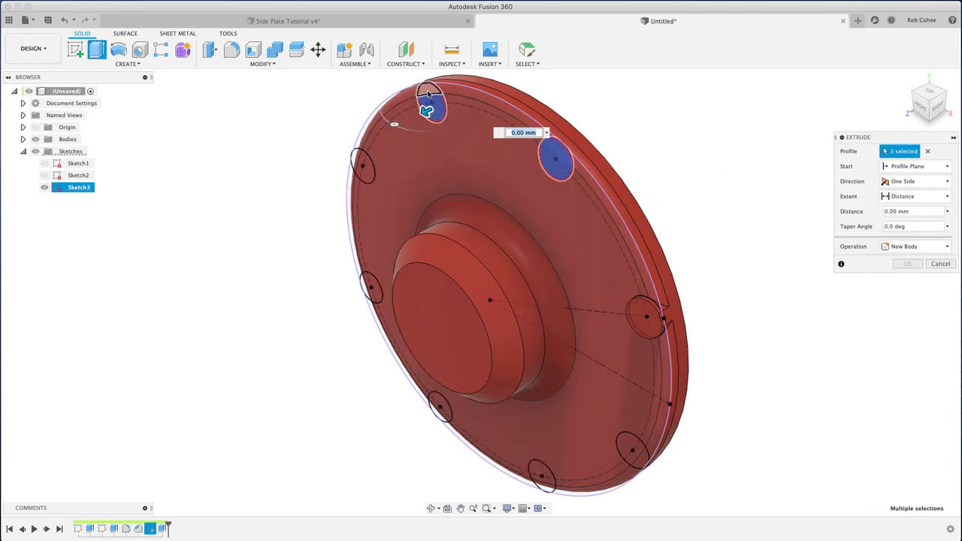
click(947, 182)
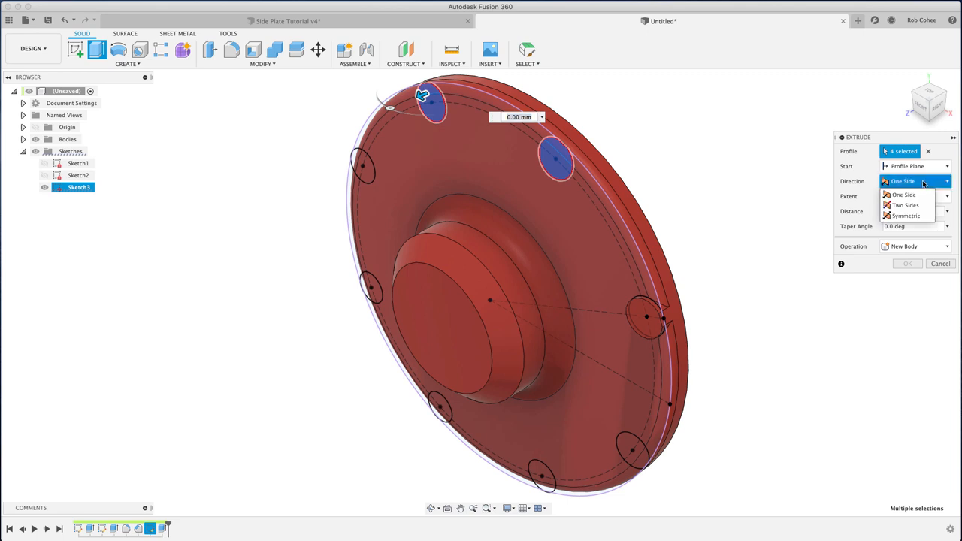
click(905, 205)
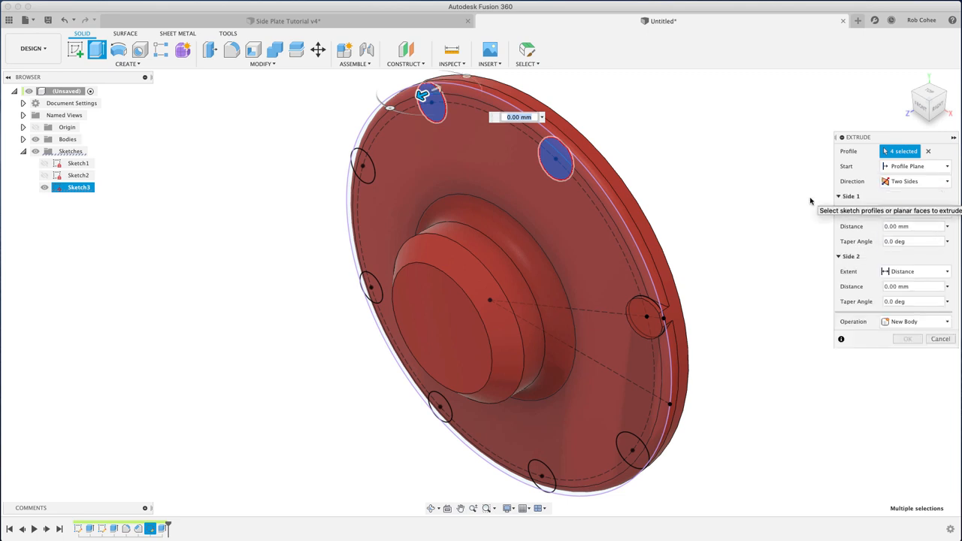
text(2)
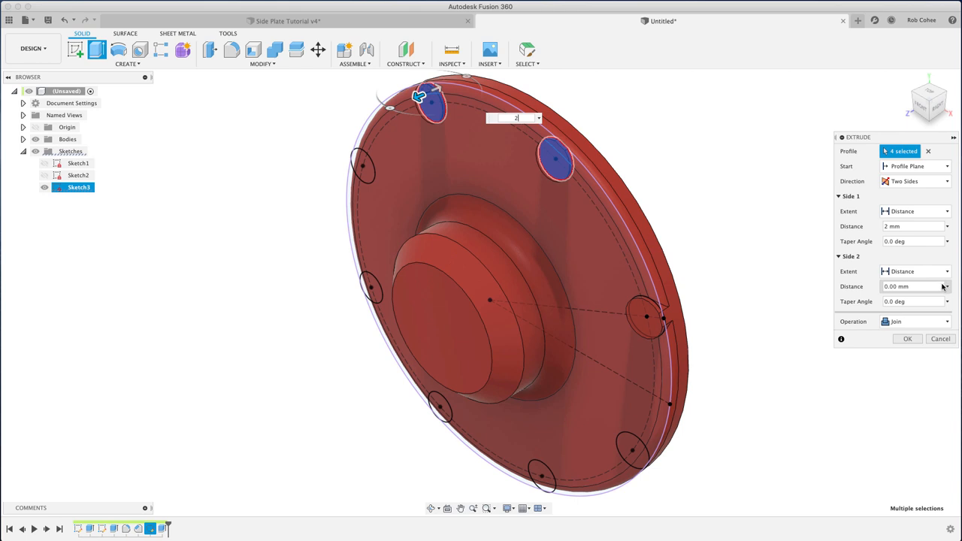
Set Side 2 To Object on the disc face and Operation Join for the upper bosses
click(946, 272)
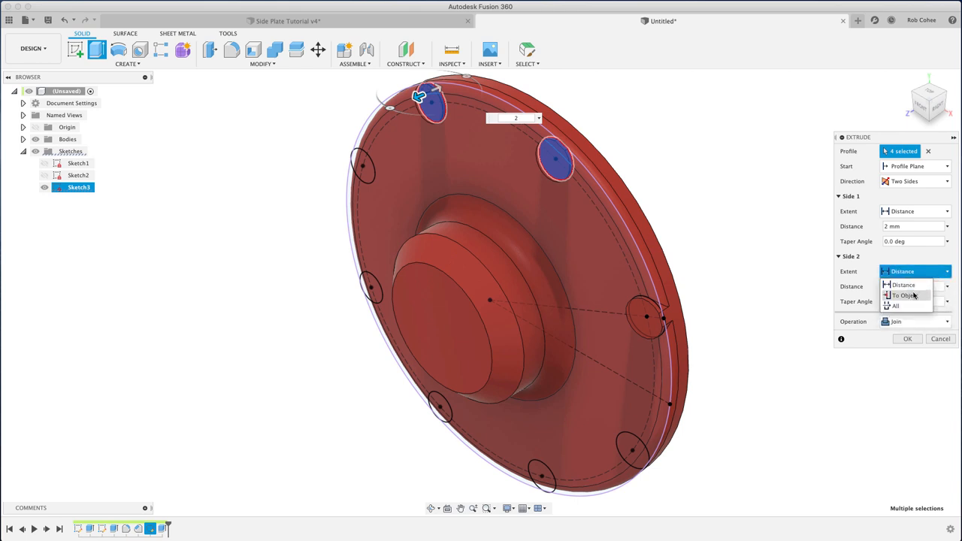
click(901, 295)
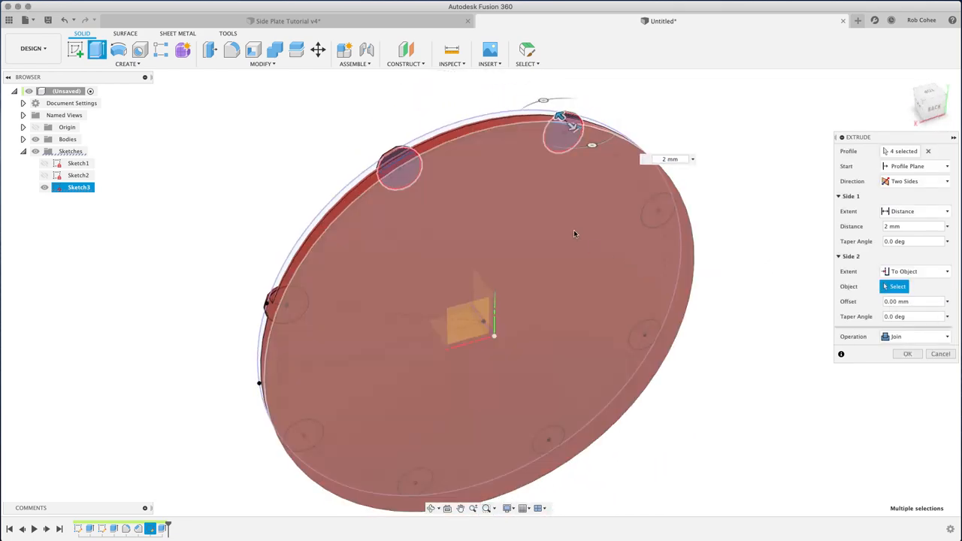
click(916, 351)
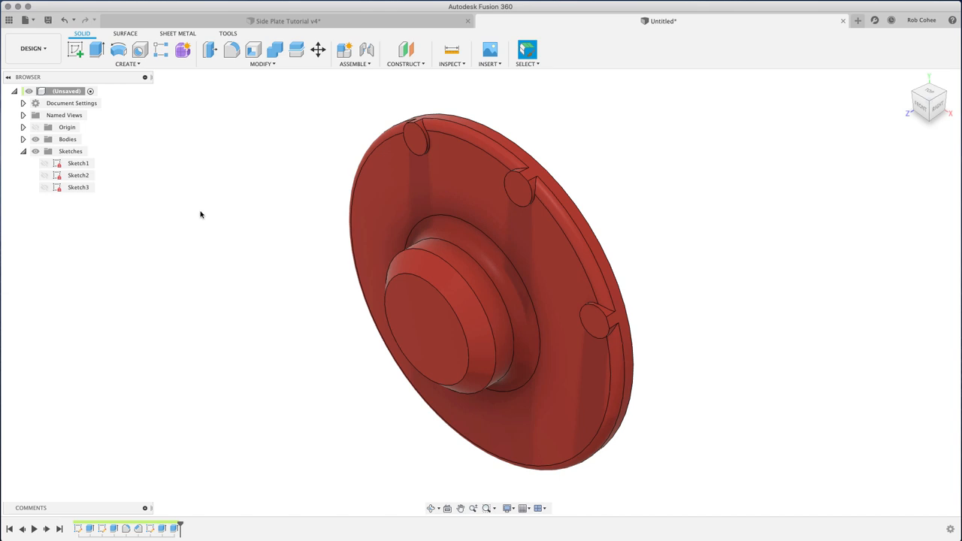
Switch off Object Shadow and Ambient Occlusion in the viewport Effects display settings
click(509, 508)
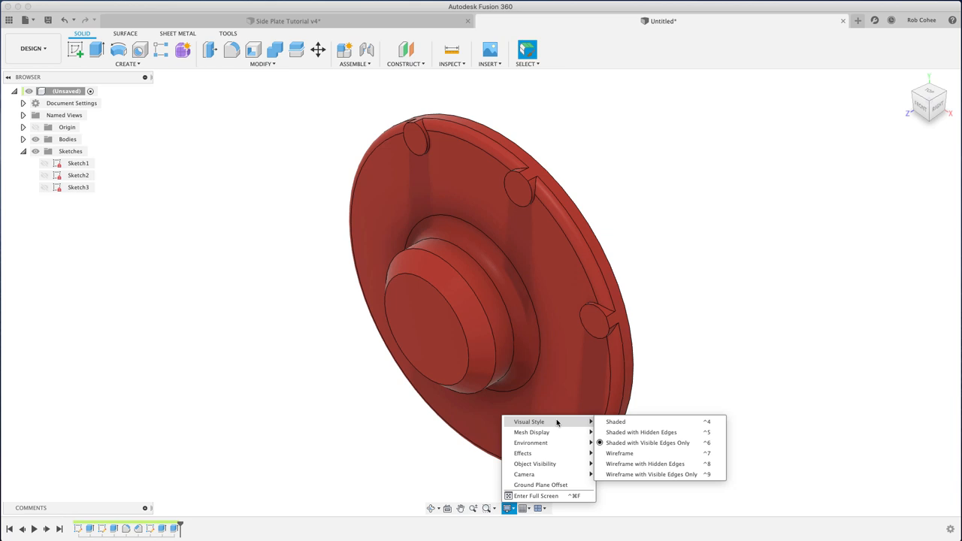
mouse_move(532, 432)
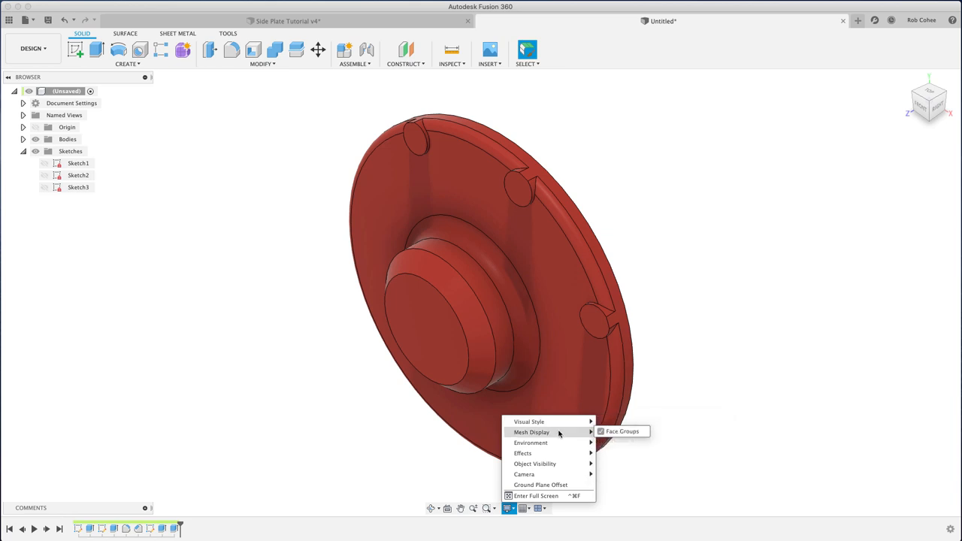
mouse_move(531, 443)
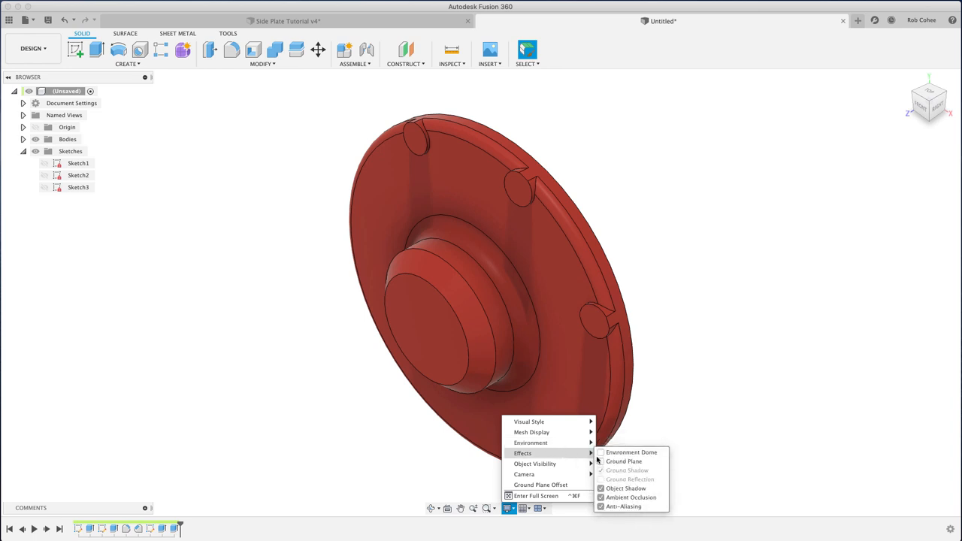
click(601, 496)
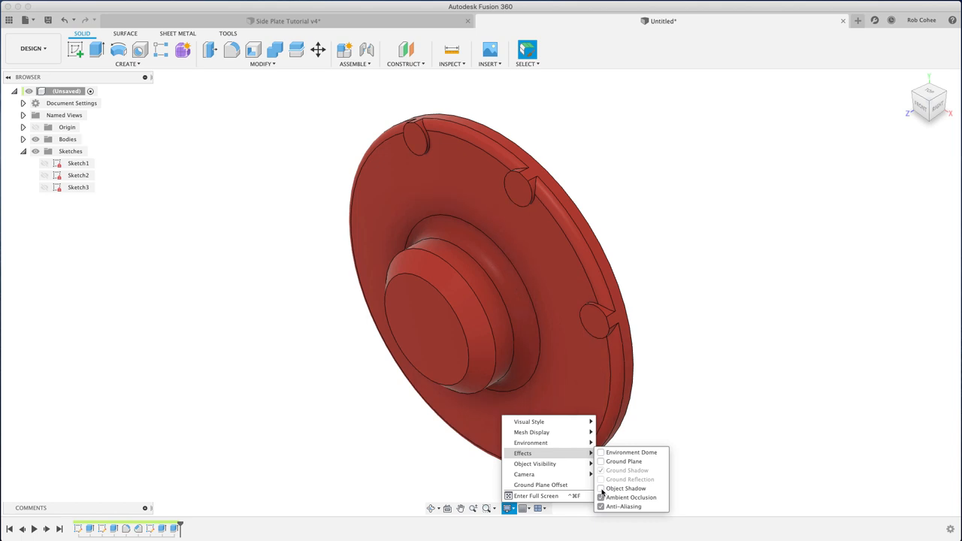
click(600, 489)
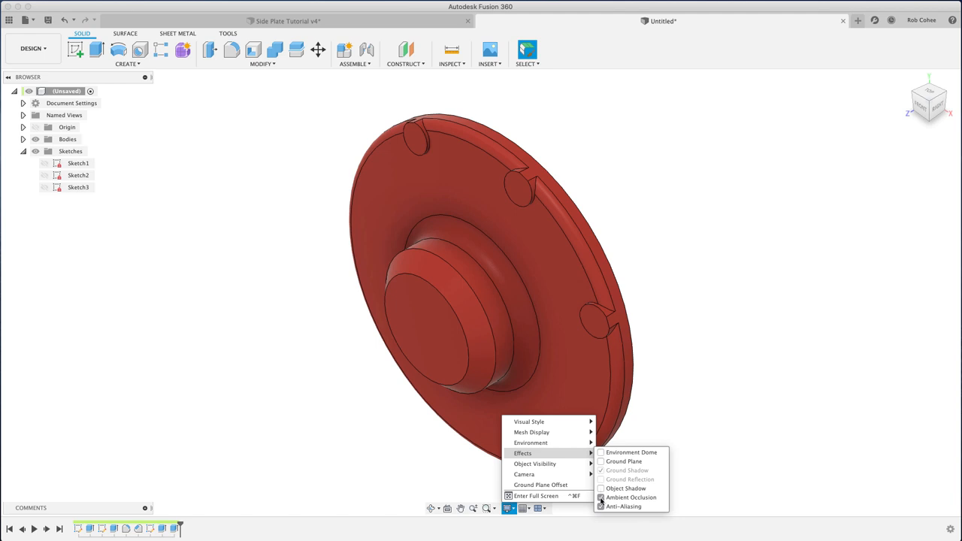
click(601, 497)
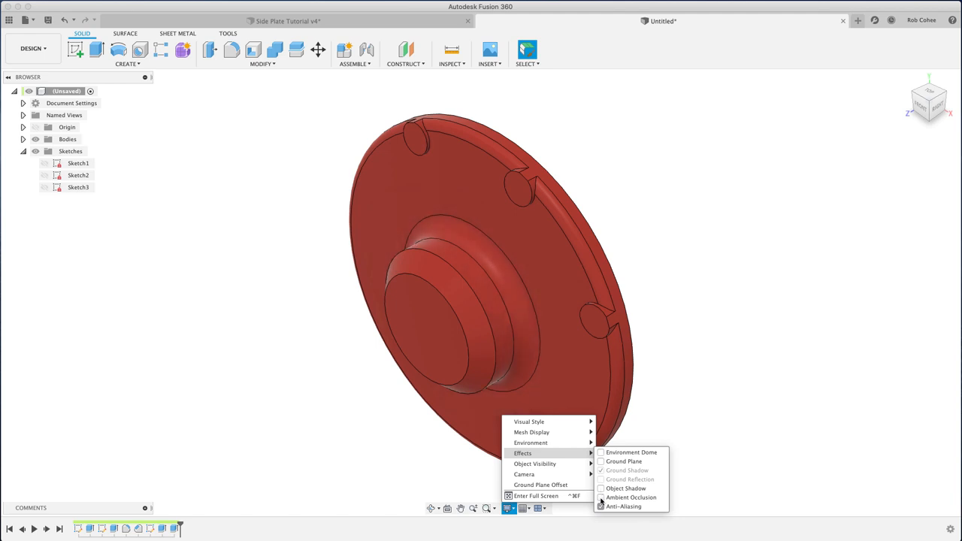
click(601, 497)
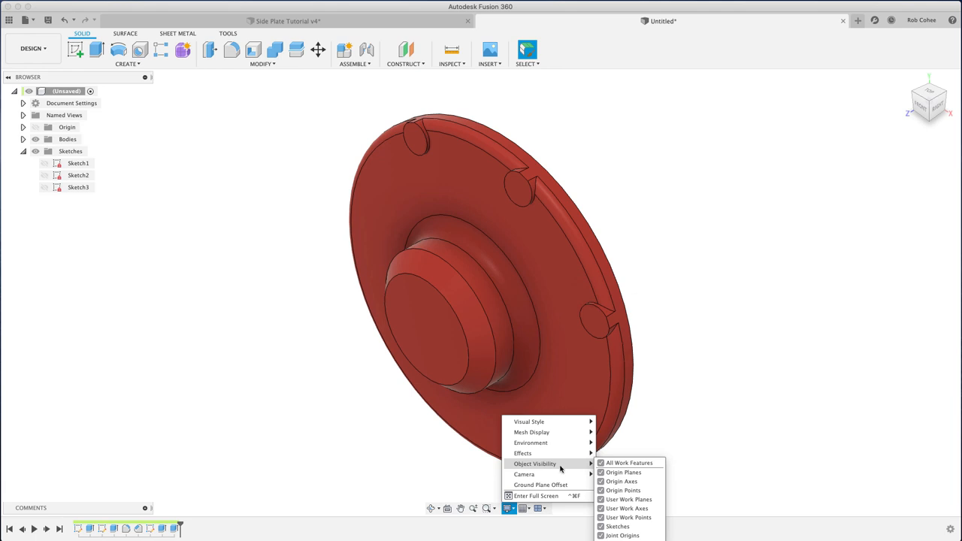
mouse_move(524, 475)
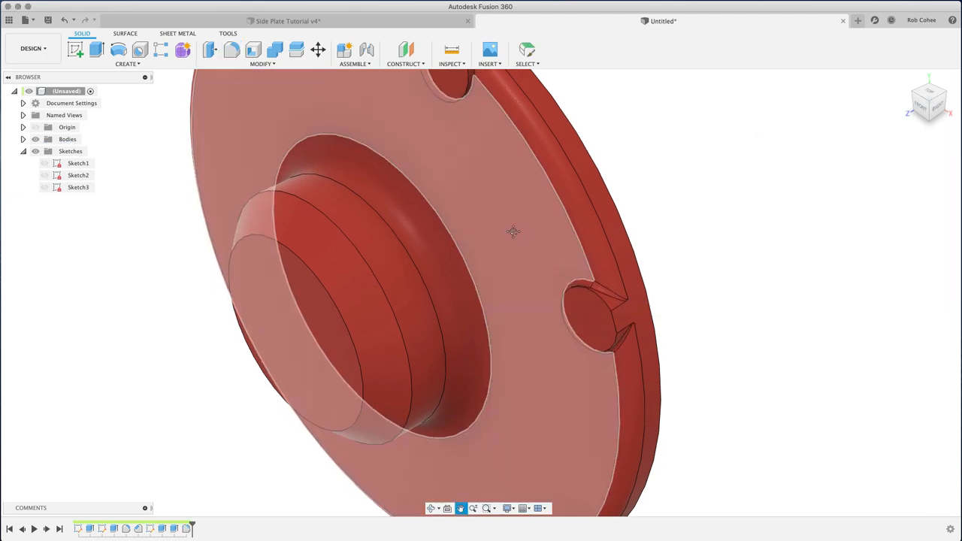
Repeat the fillet on the boss notch edges at 1.5 mm and confirm it
right_click(513, 232)
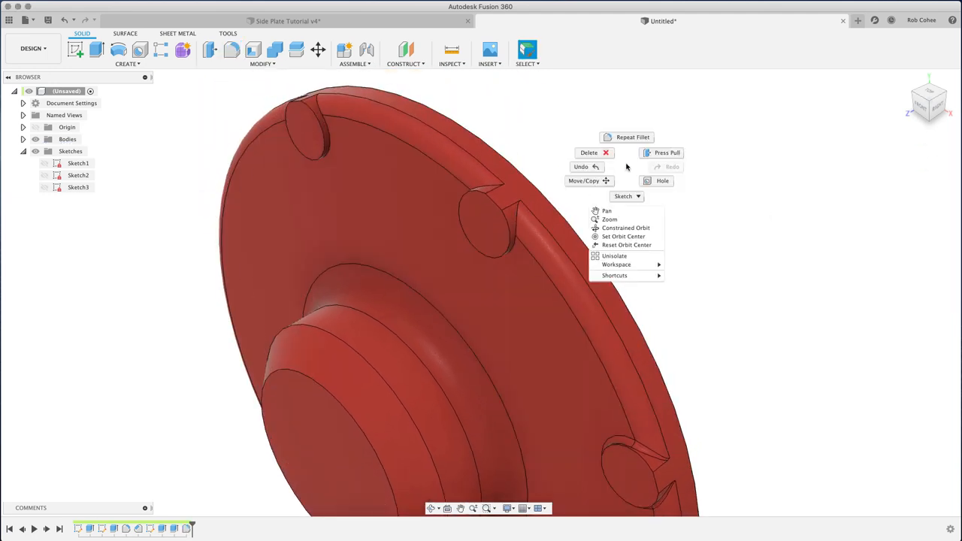
click(632, 137)
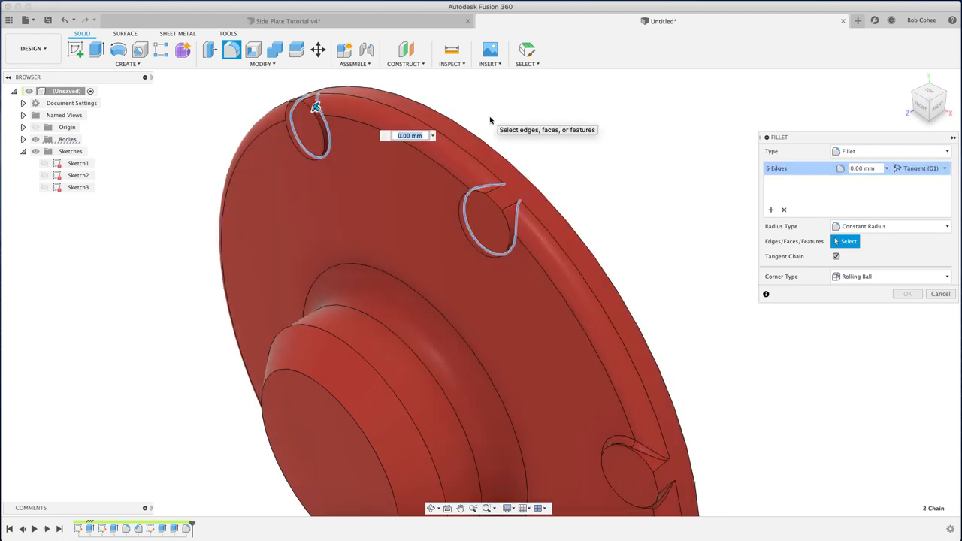
text(1.5)
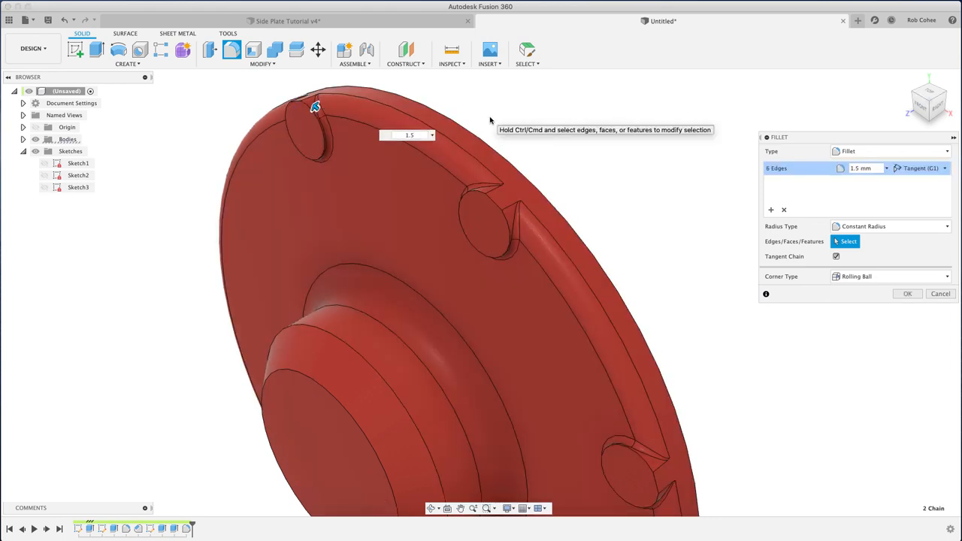
click(907, 293)
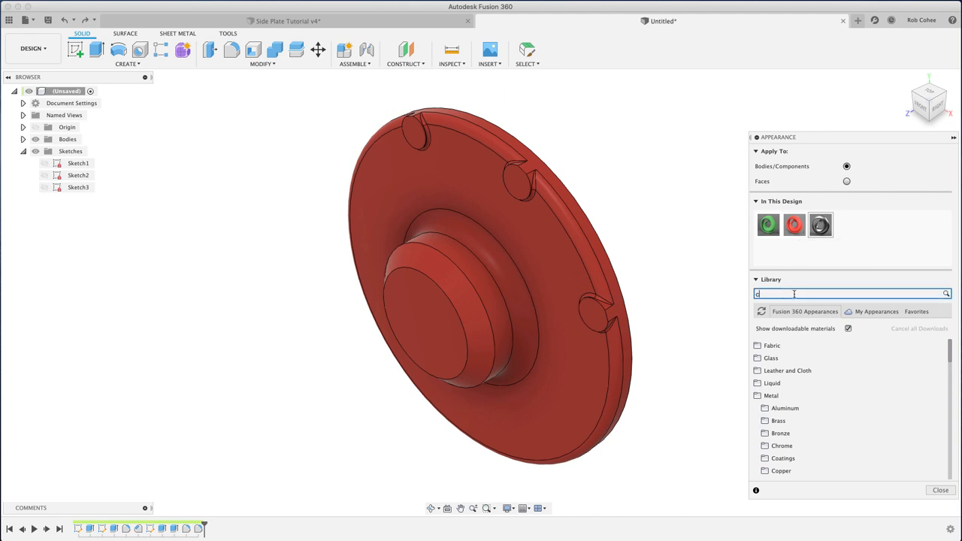
Apply Aluminum - Cast to the disc and recolour it bright blue (0,128,255)
text(cast)
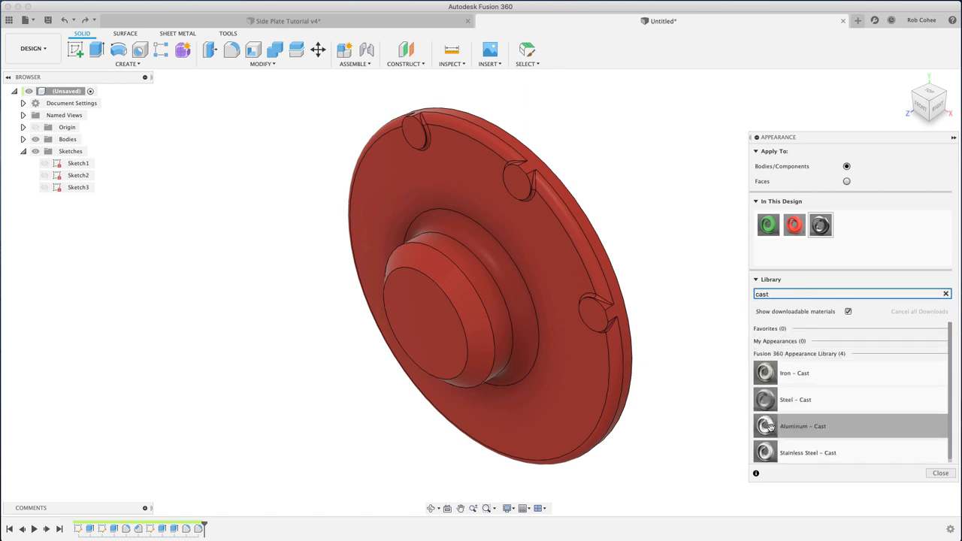
double_click(765, 426)
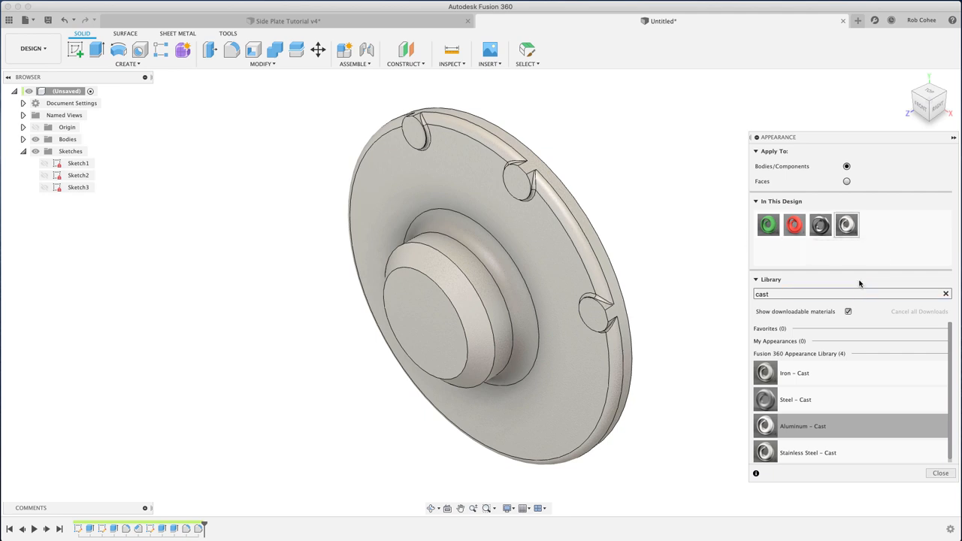
right_click(847, 225)
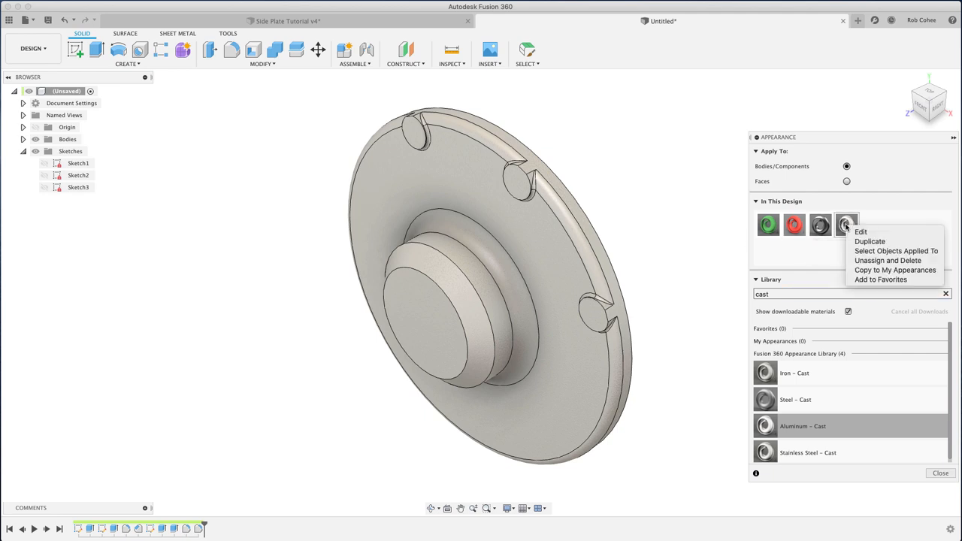
click(861, 231)
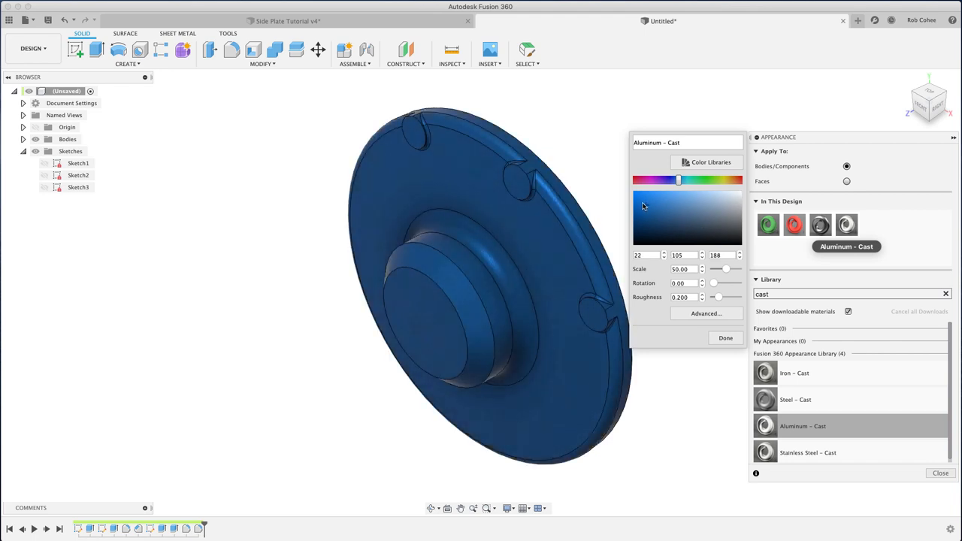
click(639, 222)
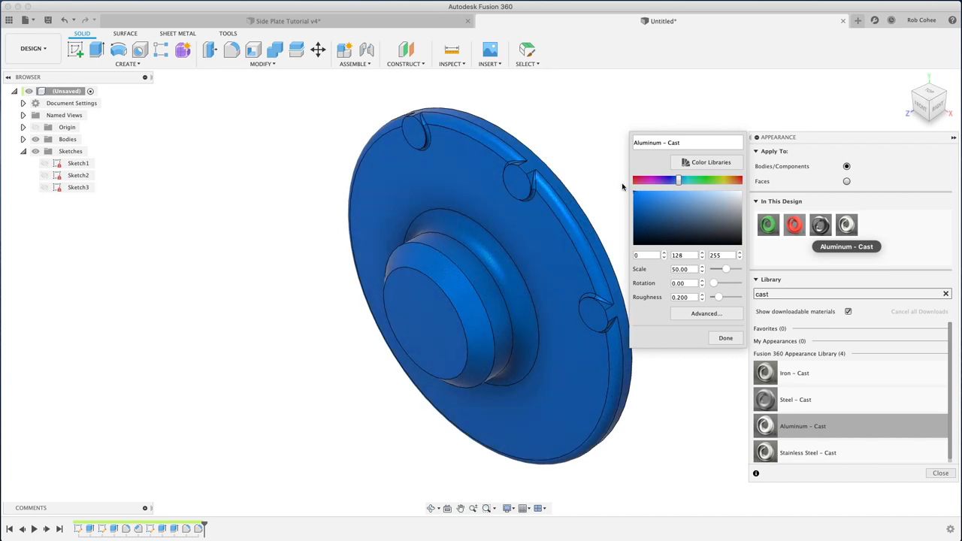
click(725, 338)
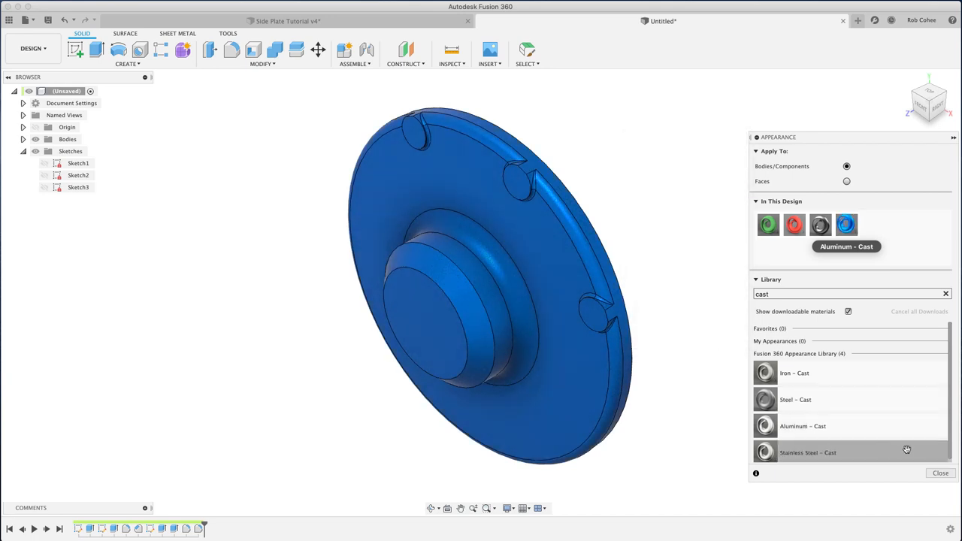
click(941, 473)
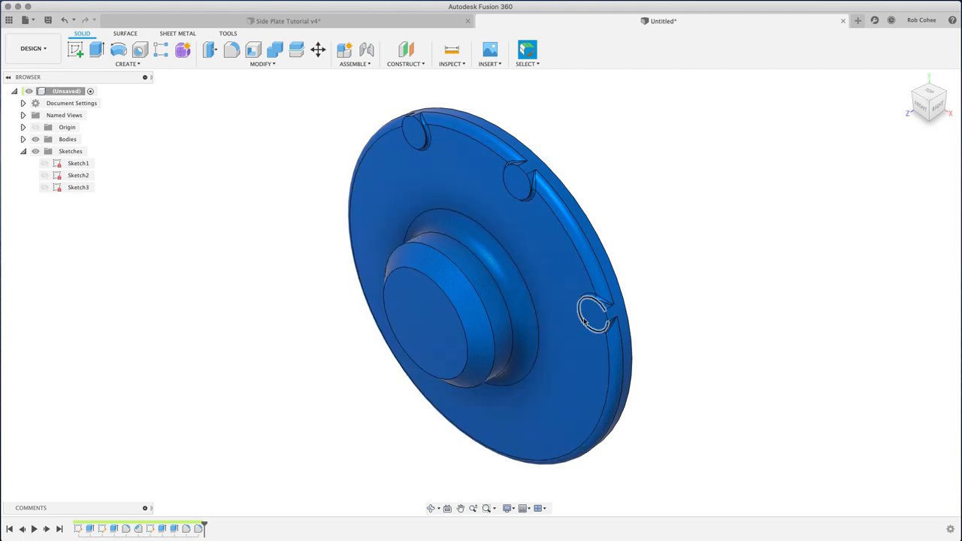
Project the three boss faces into a new sketch and finish it
right_click(591, 316)
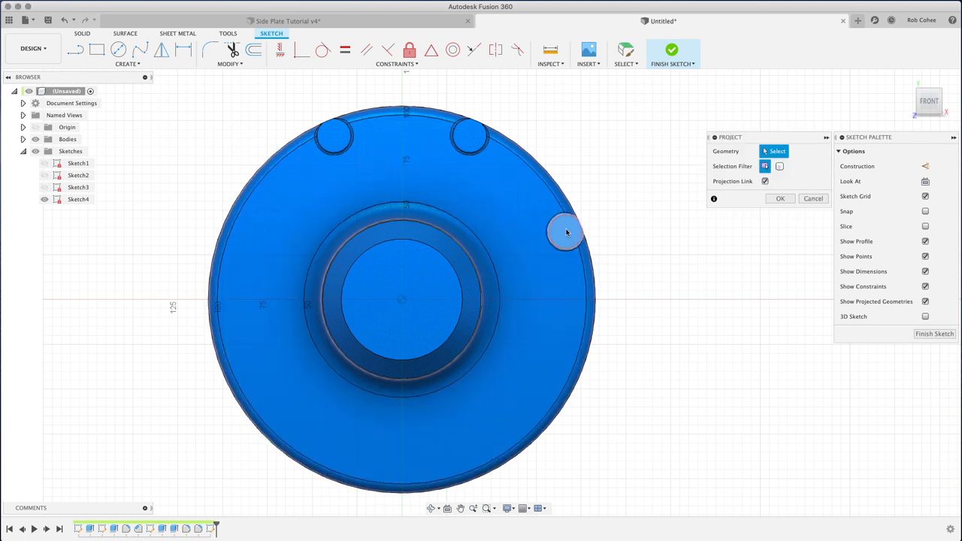
click(566, 232)
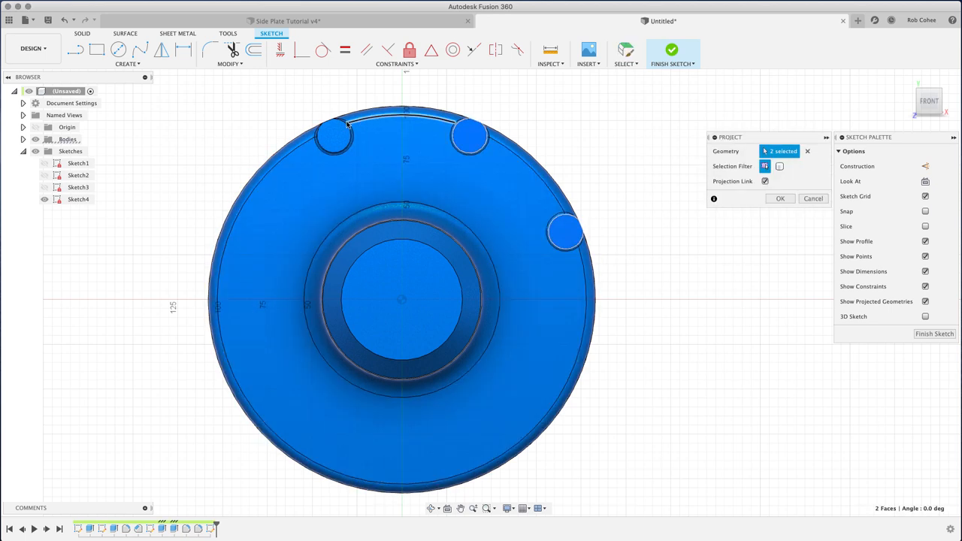
click(333, 135)
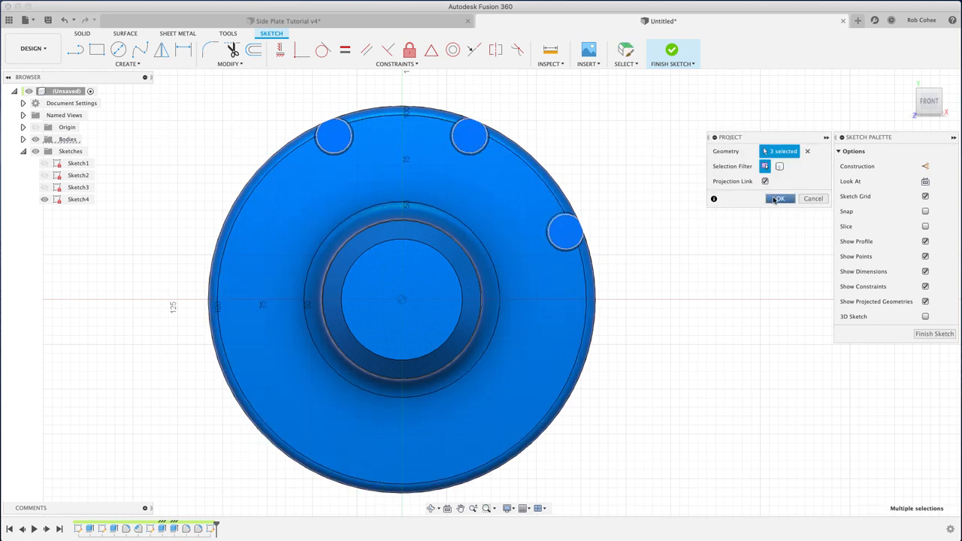
click(779, 198)
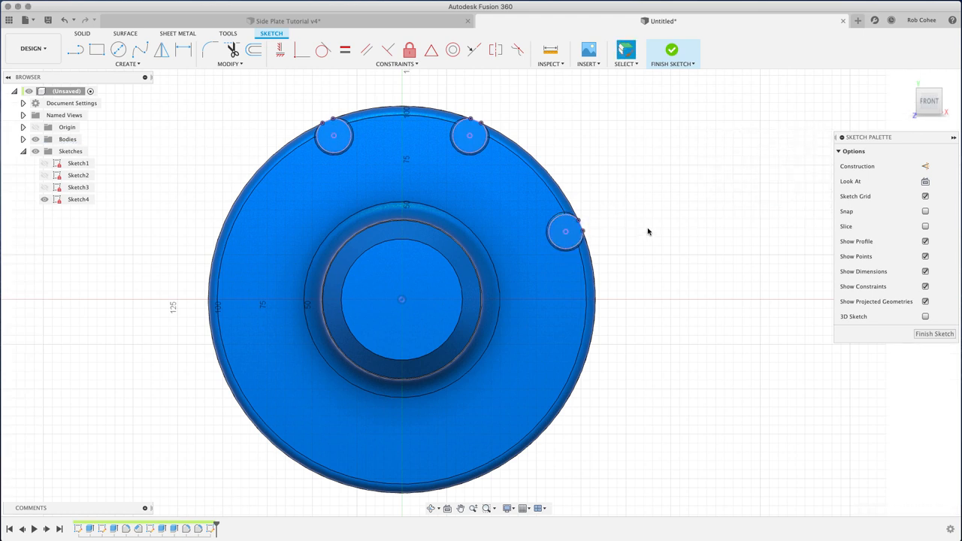
mouse_move(672, 50)
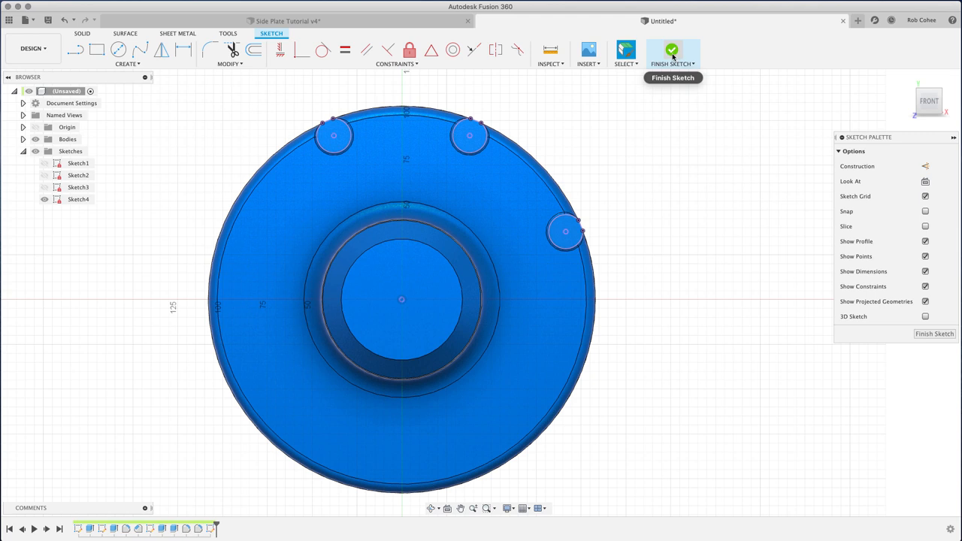
click(671, 50)
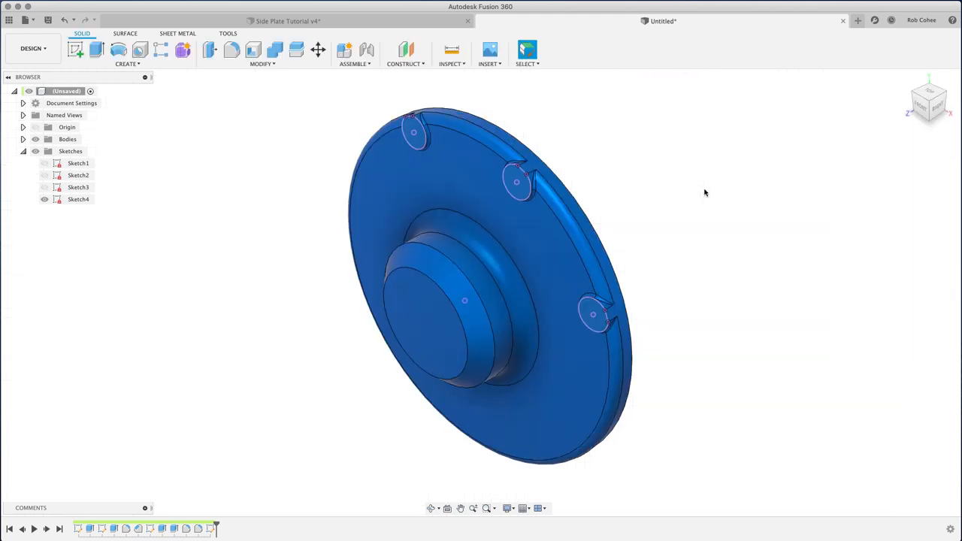
Drill a 10 mm hole at the right boss centre with the Hole tool
click(139, 49)
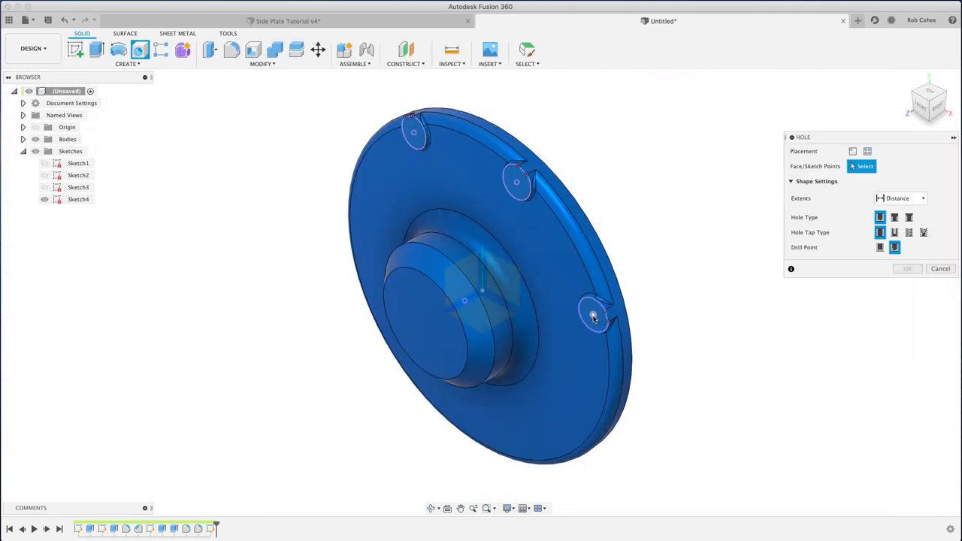
click(594, 315)
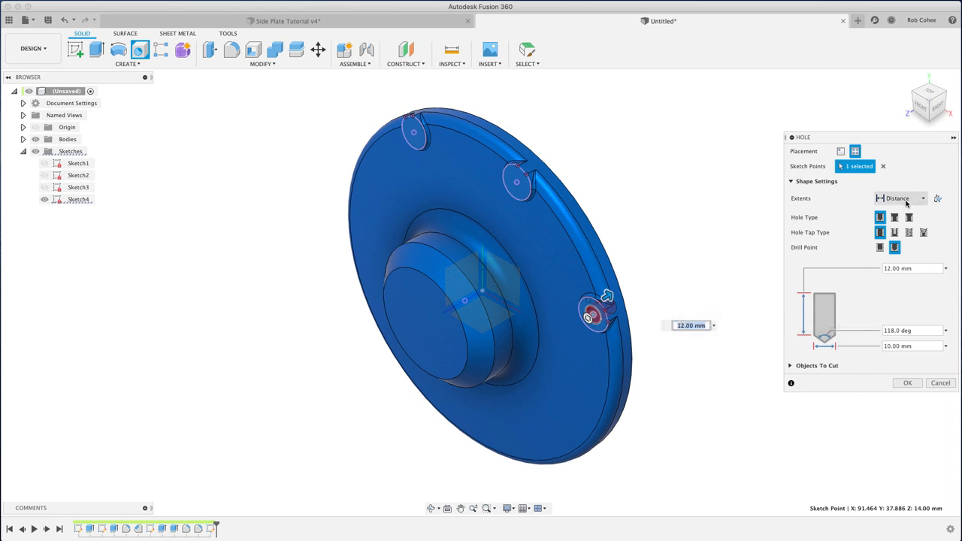
click(900, 198)
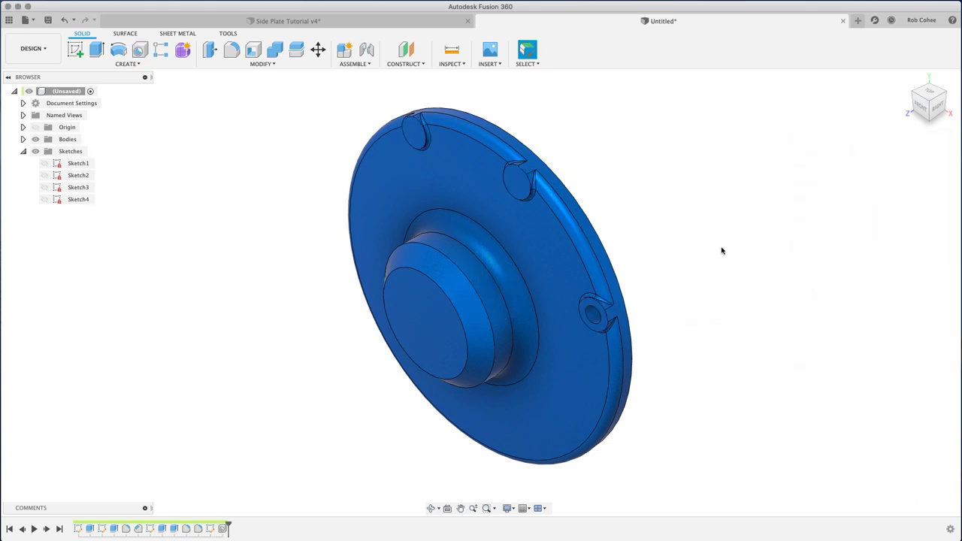
Set through-all holes at the middle and top boss centres
click(79, 199)
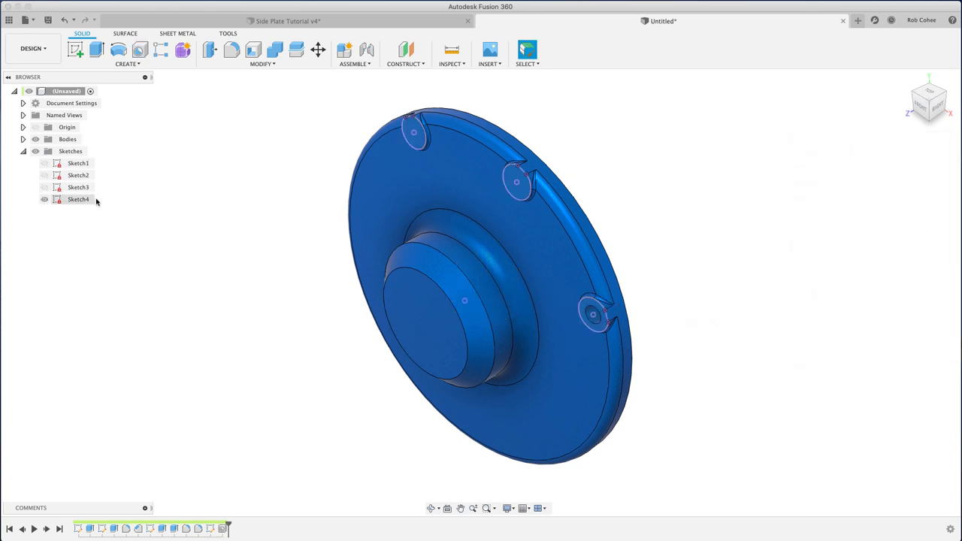
click(139, 49)
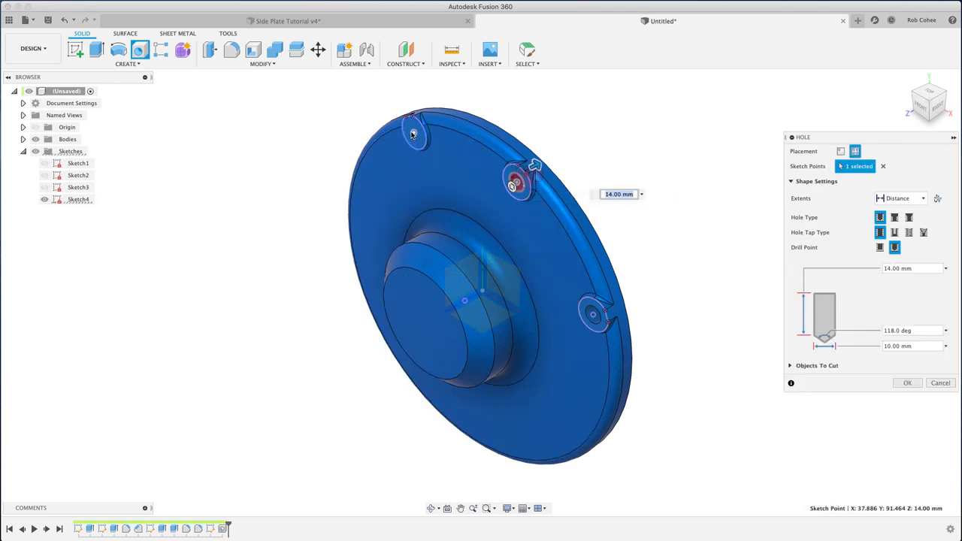
click(414, 130)
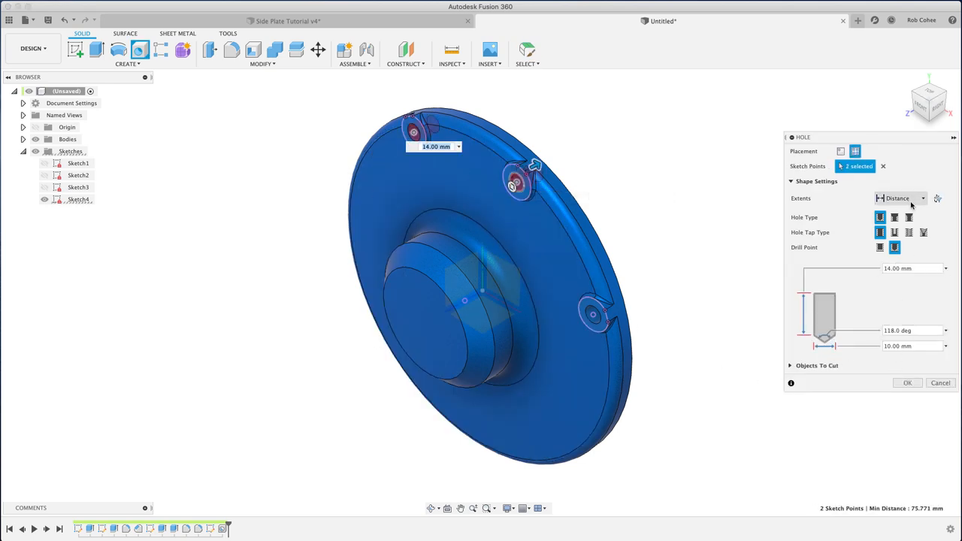
click(923, 198)
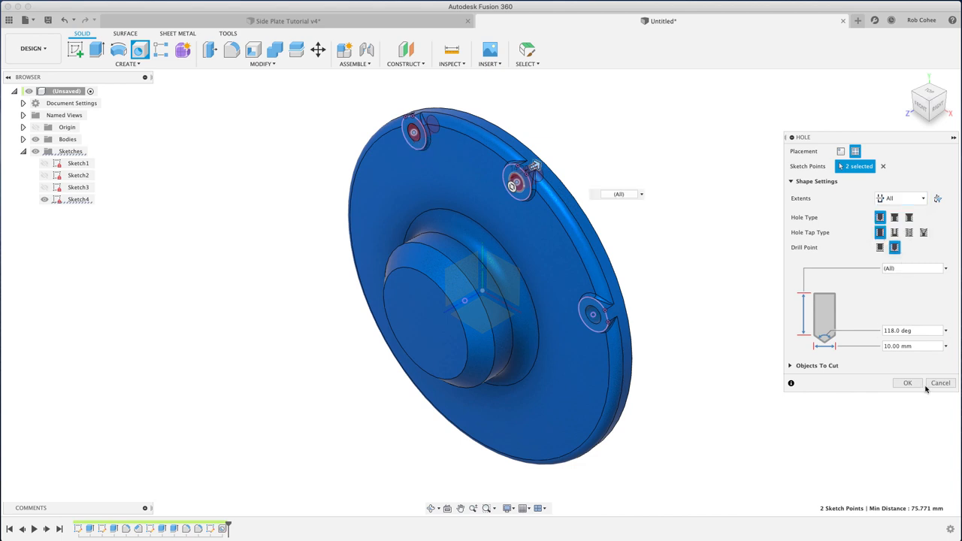